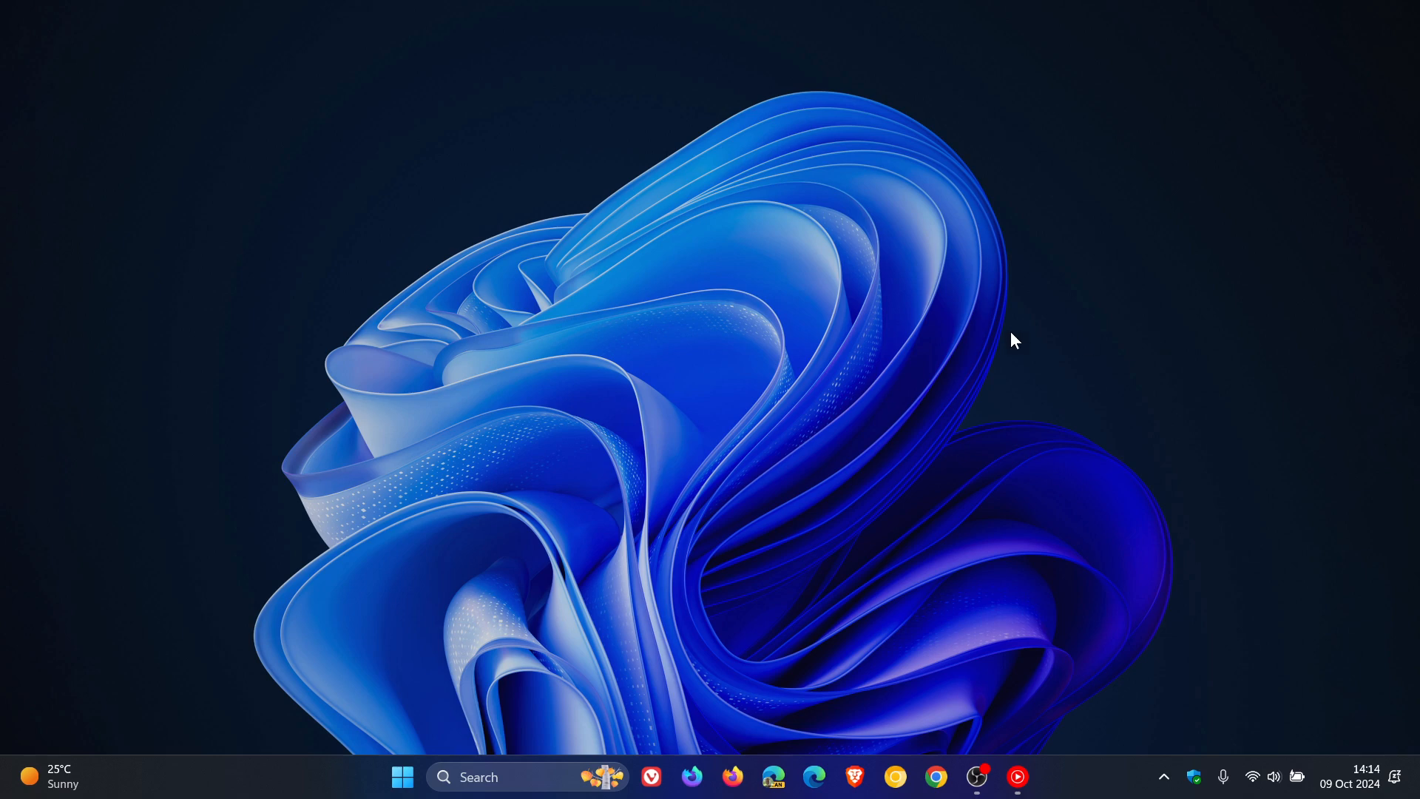
Step: Open the Microsoft Copilot app from the Windows 11 Start menu
{"action": "left_click", "coordinate": [402, 797]}
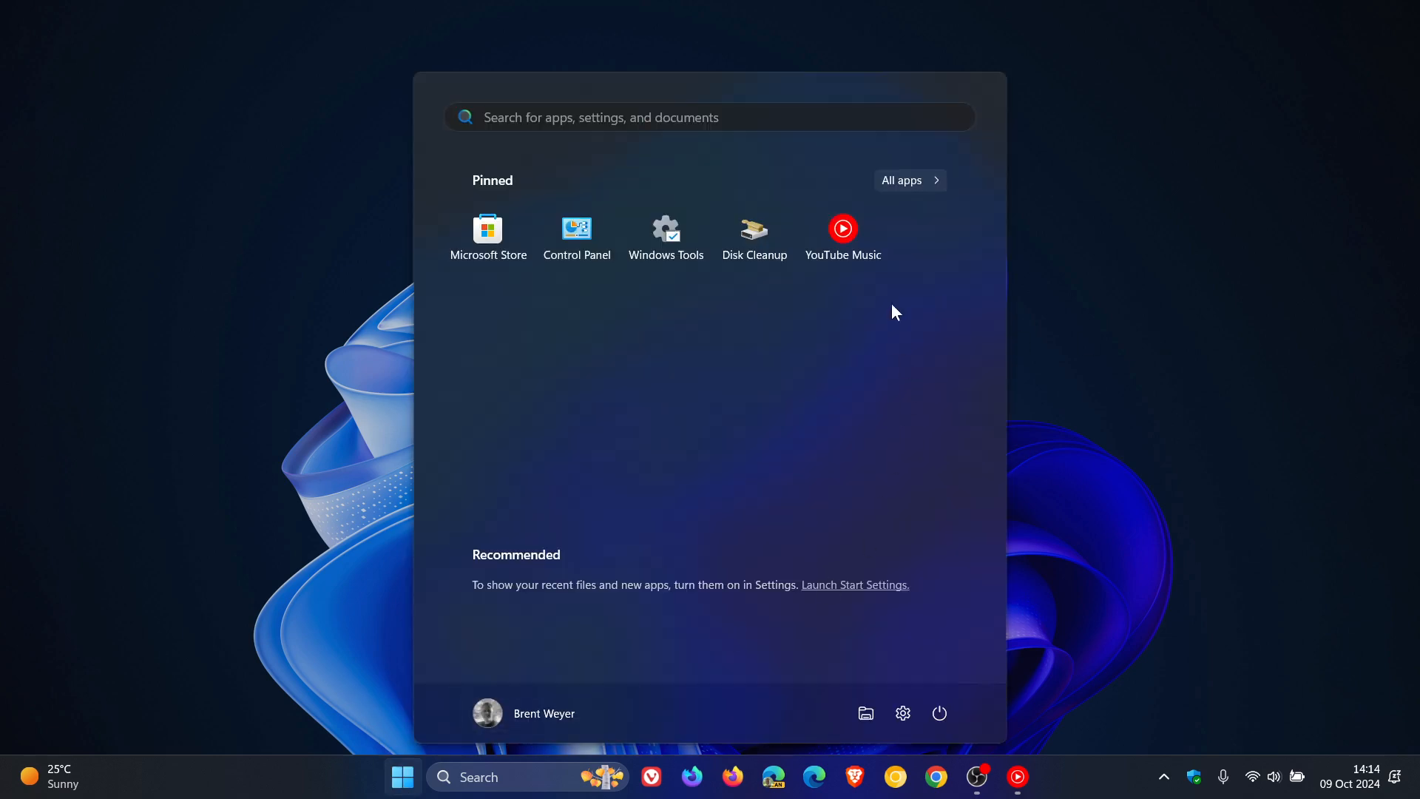
{"action": "left_click", "coordinate": [911, 180]}
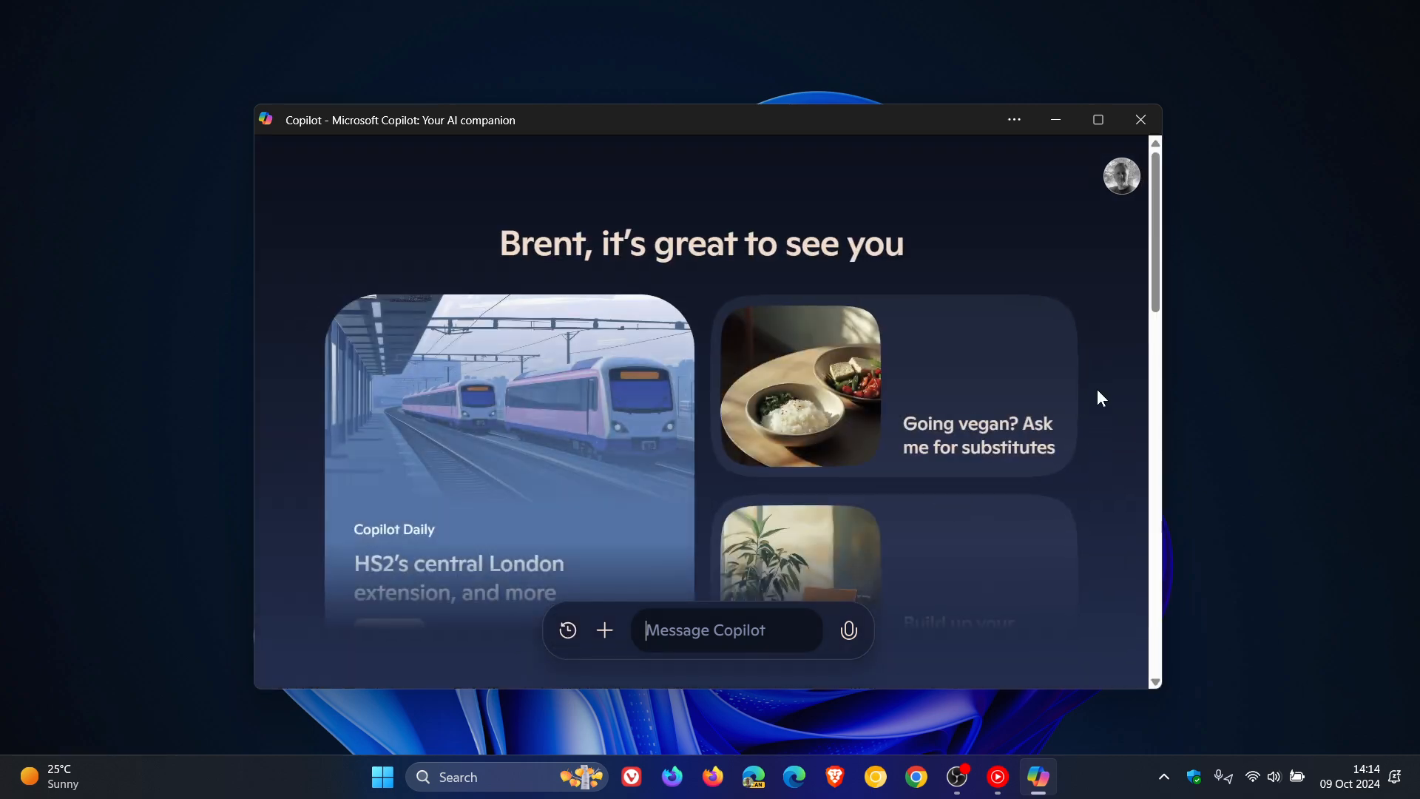
{"action": "mouse_move", "coordinate": [1118, 263]}
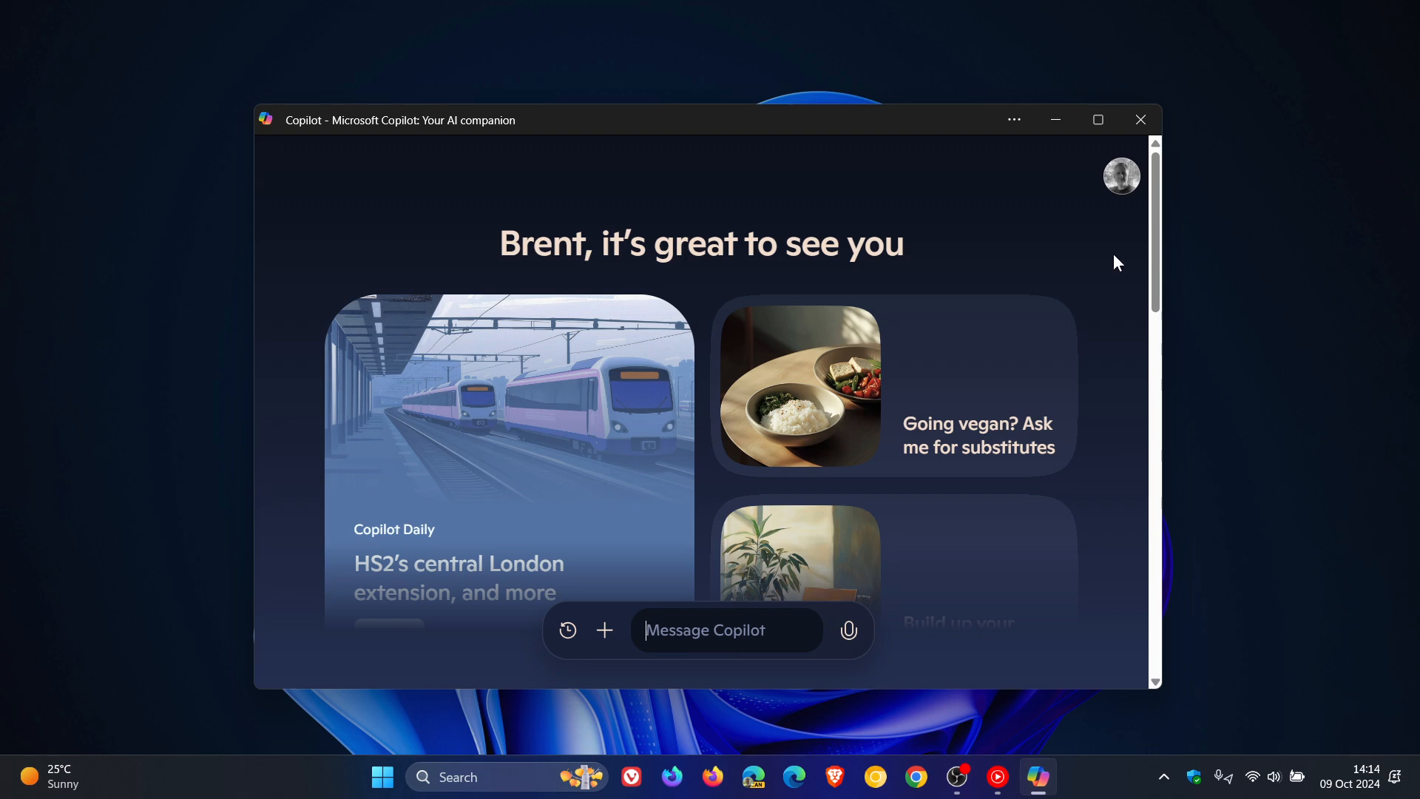
Step: Maximize Copilot, select the message box, and scroll the suggestion feed down and back up
{"action": "left_click", "coordinate": [1099, 120]}
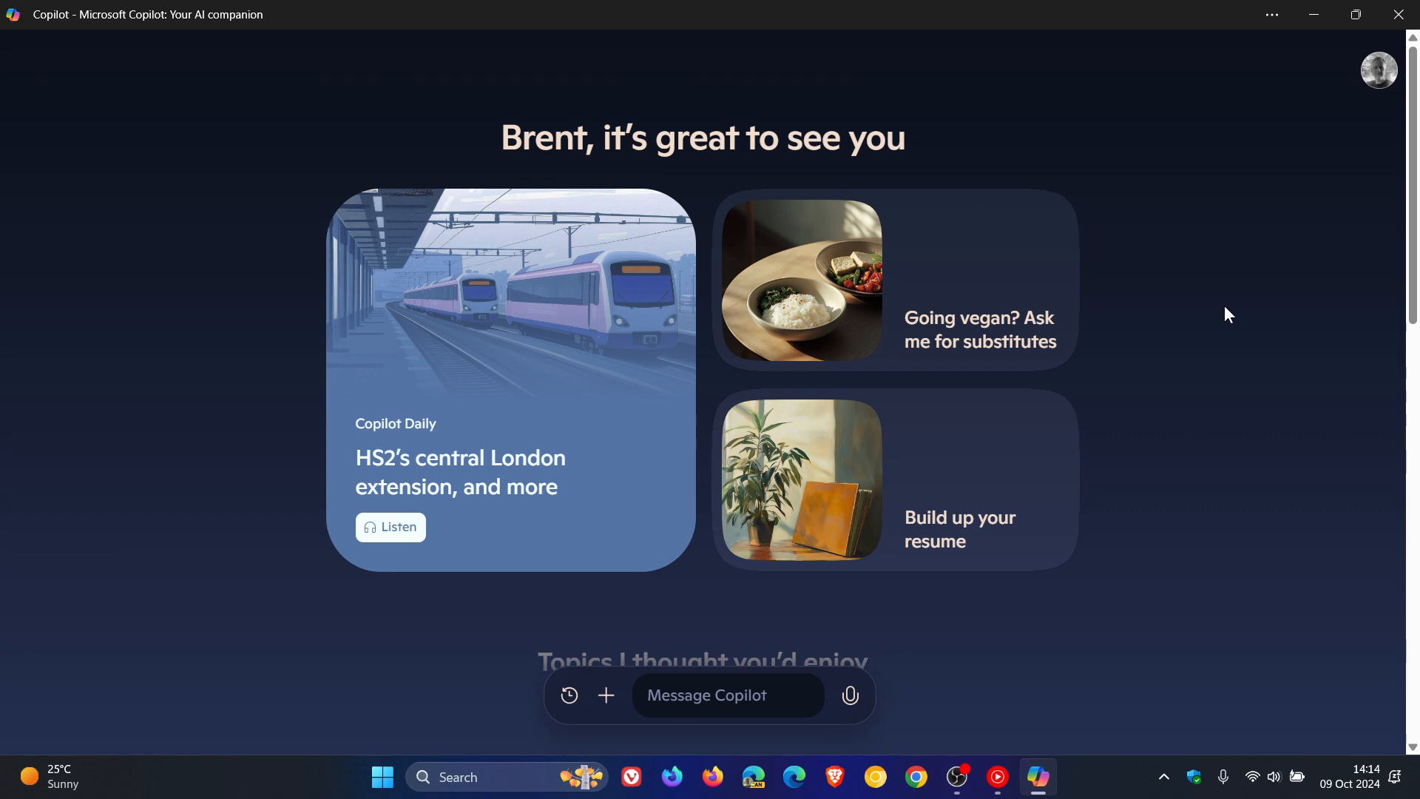
{"action": "left_click", "coordinate": [728, 695]}
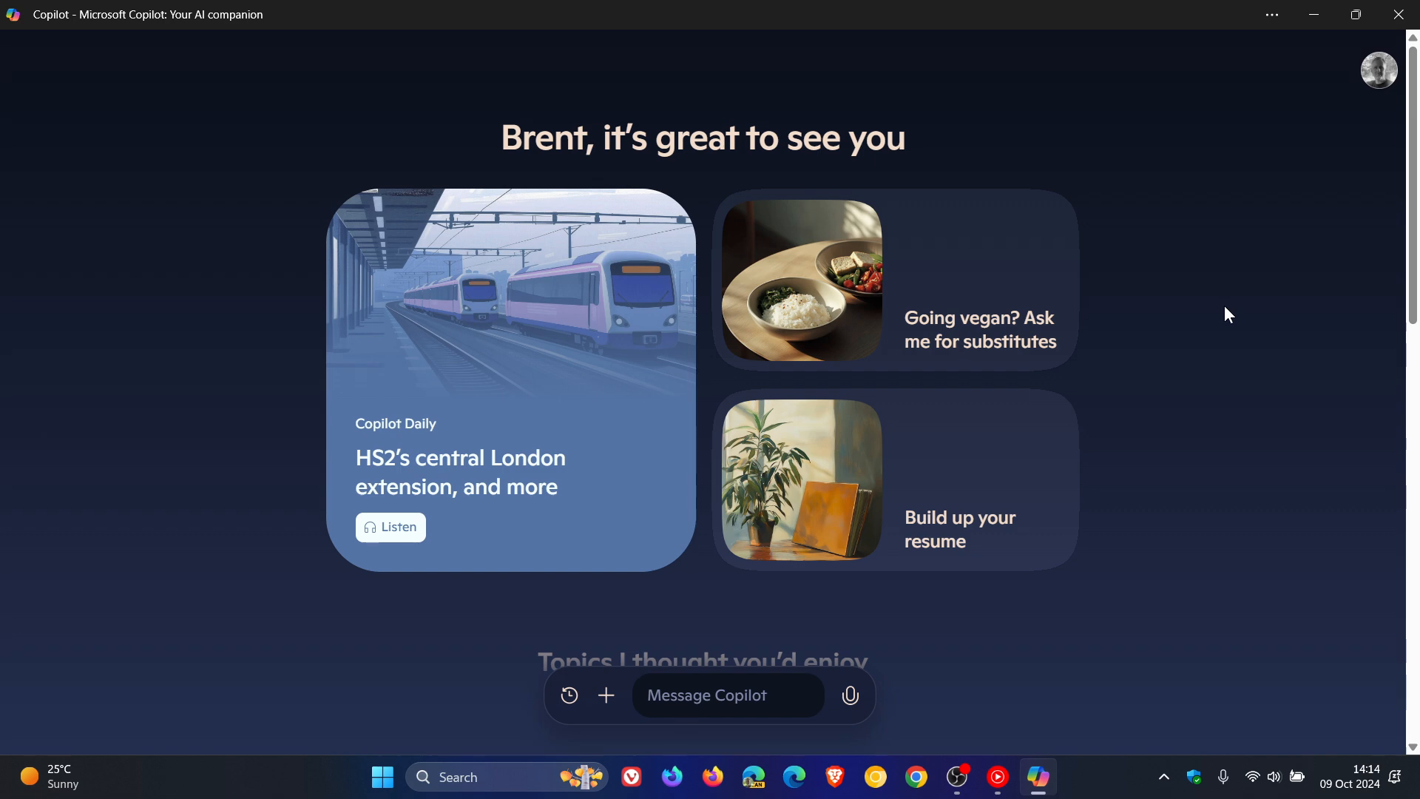
{"action": "left_click", "coordinate": [728, 695]}
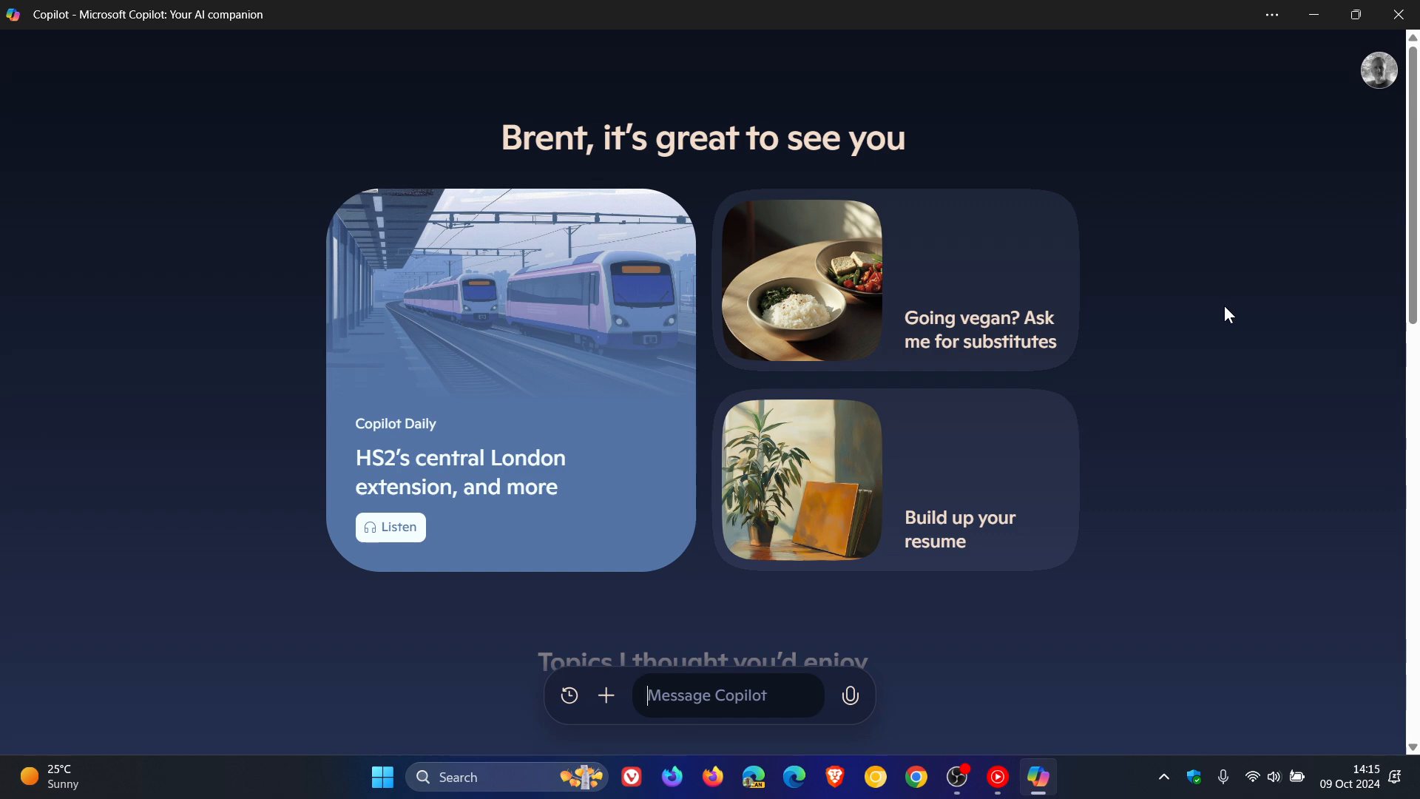
{"action": "scroll", "scroll_direction": "down", "scroll_amount": 3}
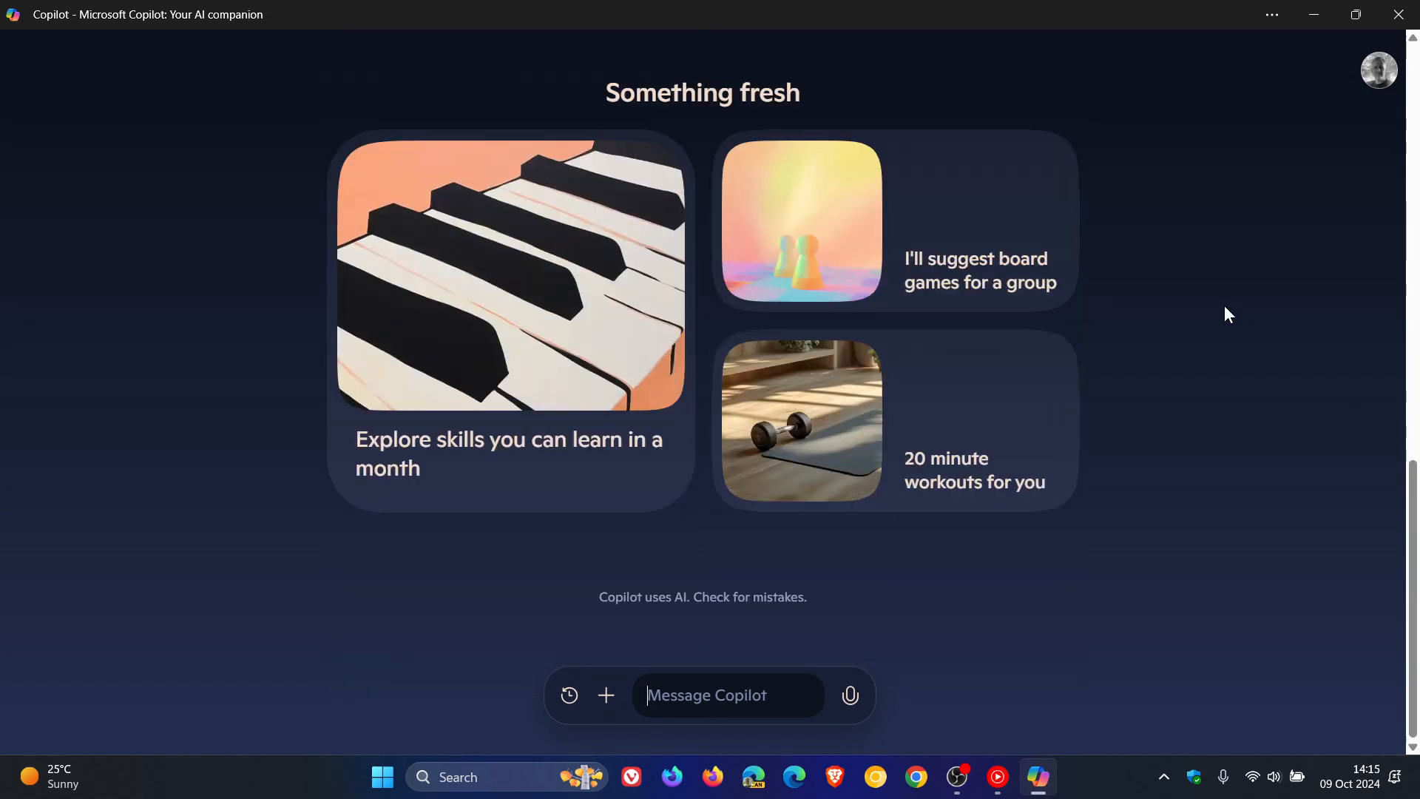
{"action": "scroll", "scroll_direction": "up", "scroll_amount": 3}
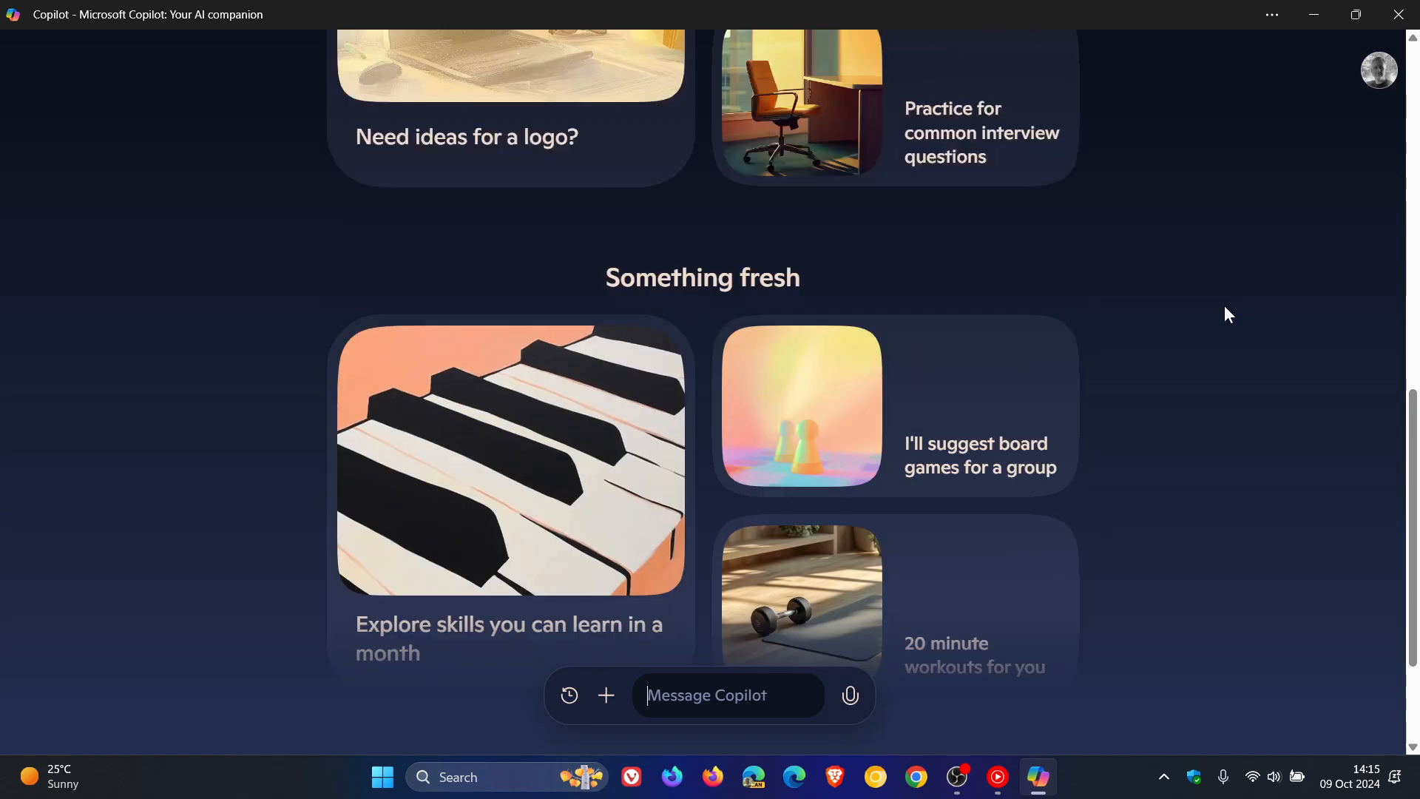
{"action": "scroll", "scroll_direction": "up", "scroll_amount": 3}
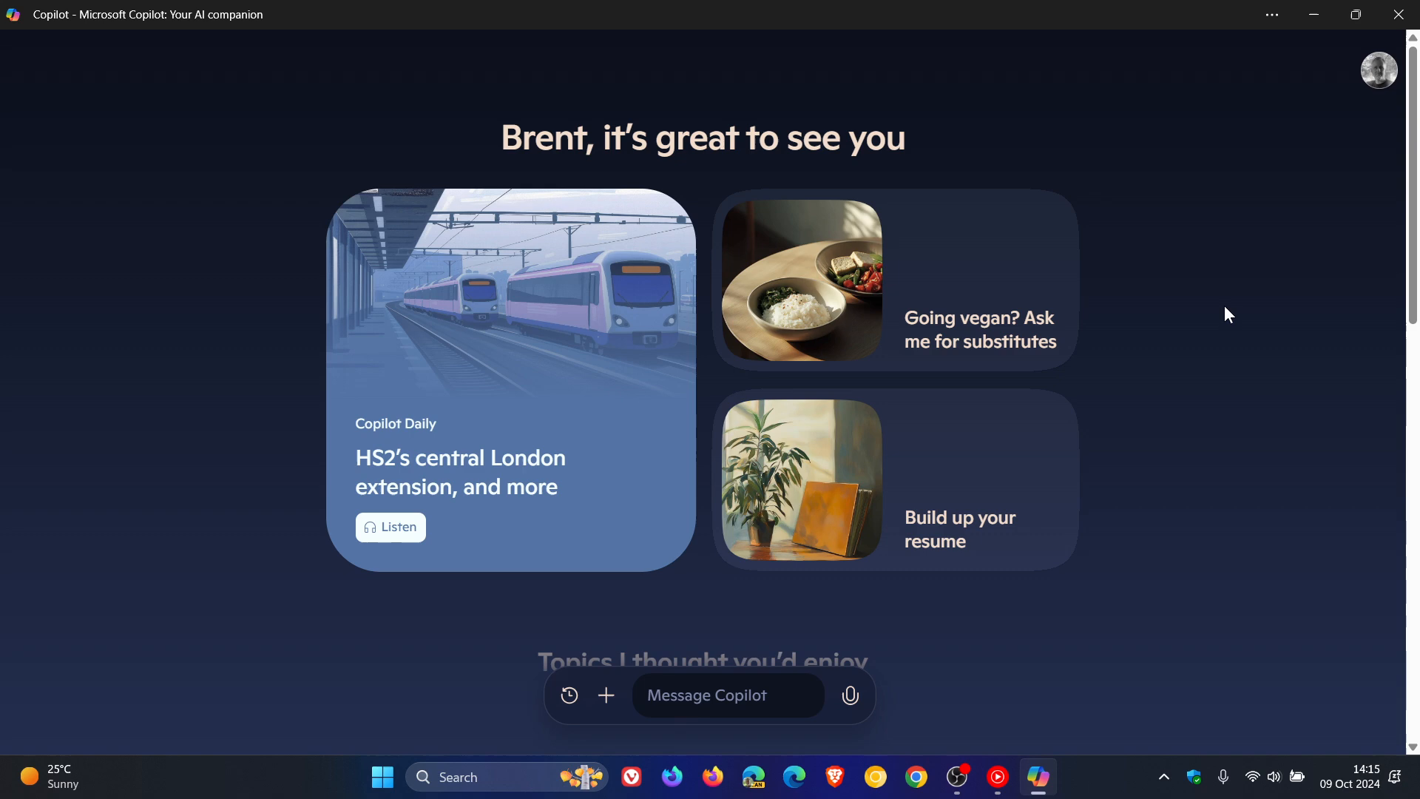
{"action": "left_click", "coordinate": [727, 695]}
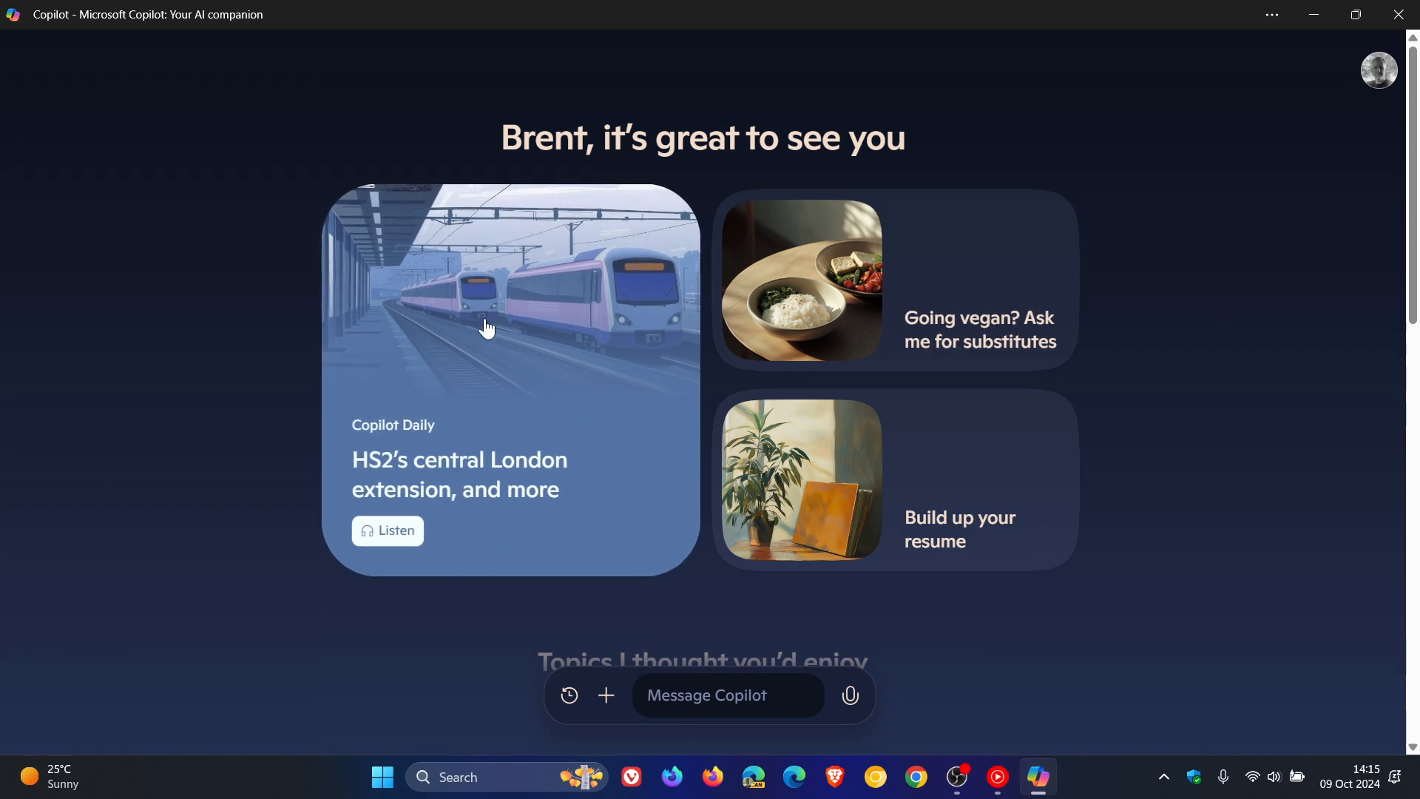
{"action": "mouse_move", "coordinate": [620, 361]}
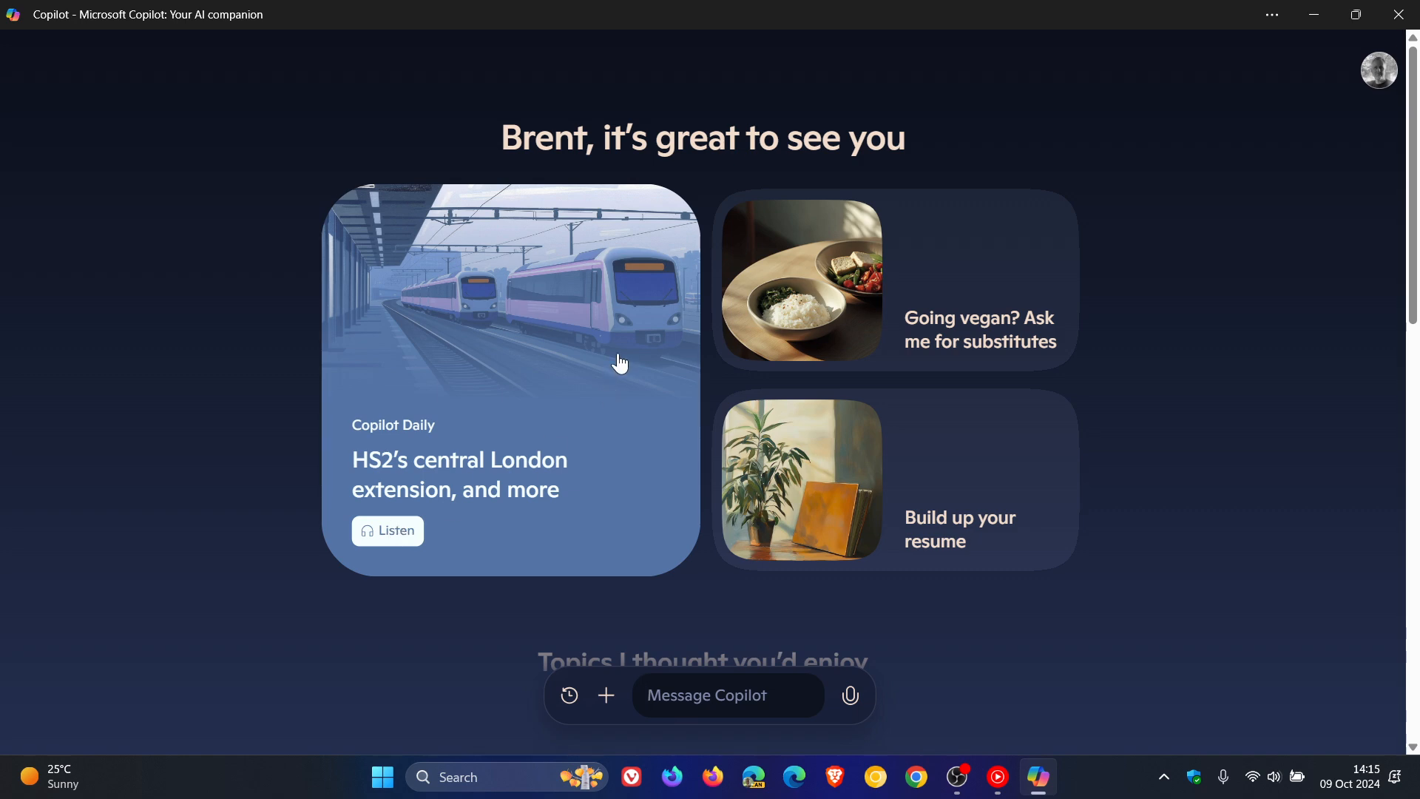
{"action": "left_click", "coordinate": [728, 695]}
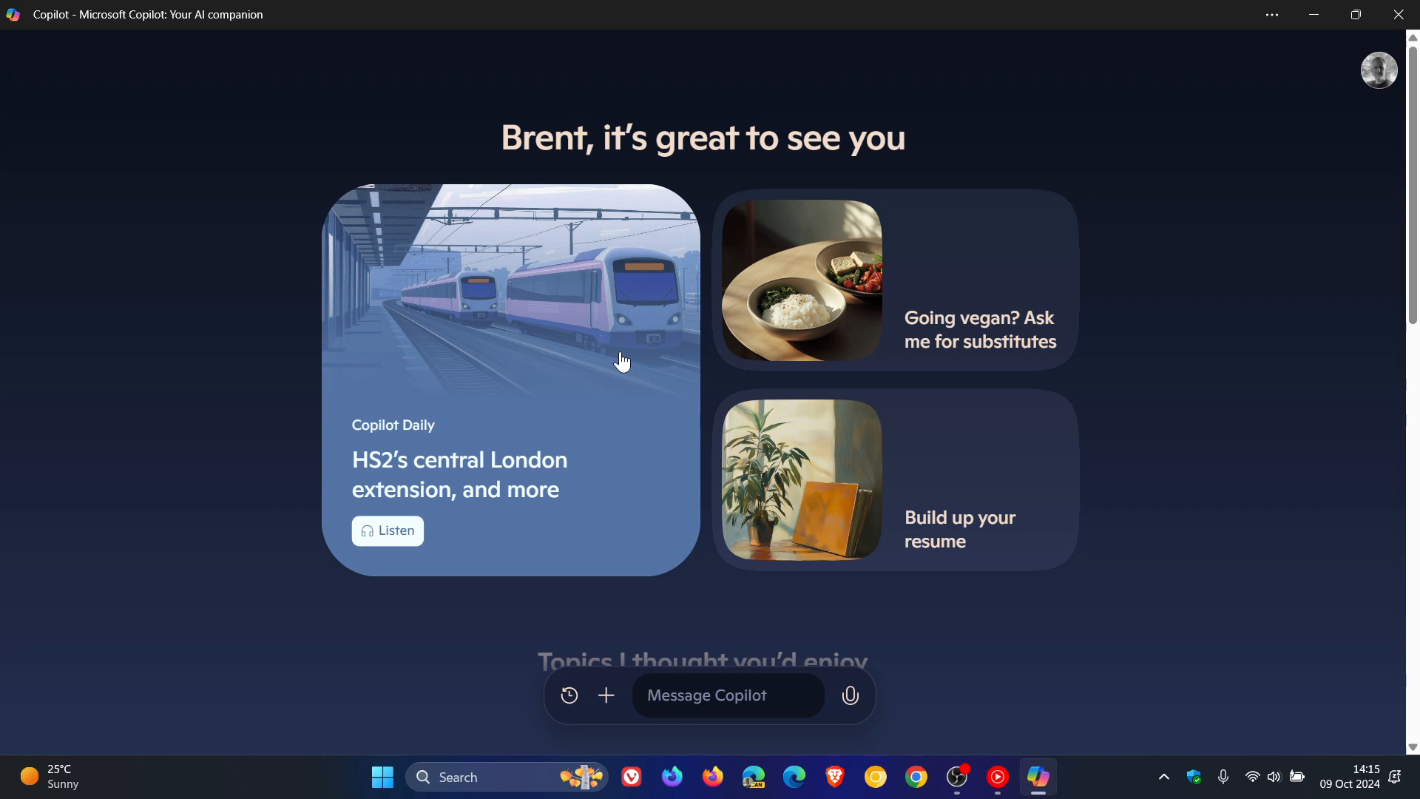
{"action": "mouse_move", "coordinate": [570, 347]}
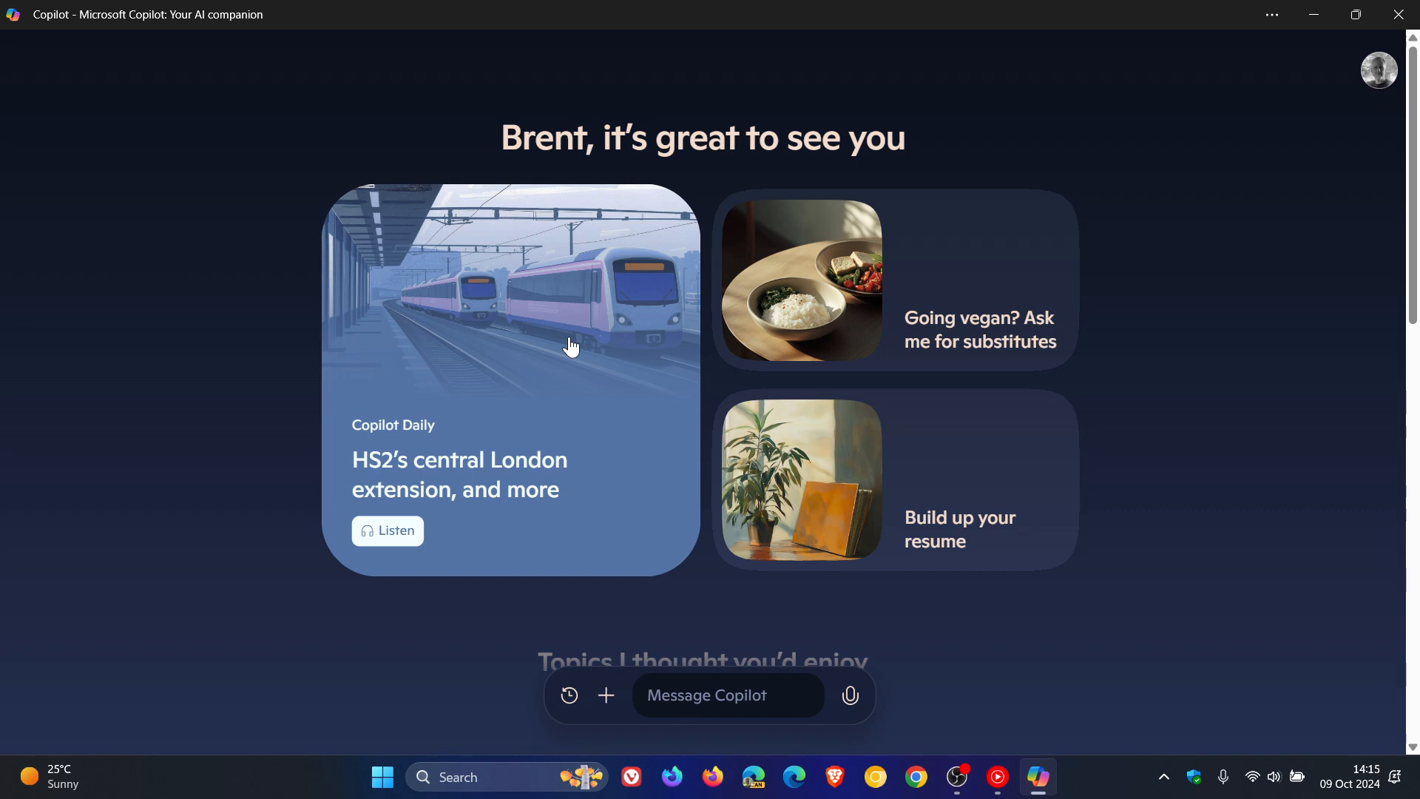
{"action": "left_click", "coordinate": [728, 695]}
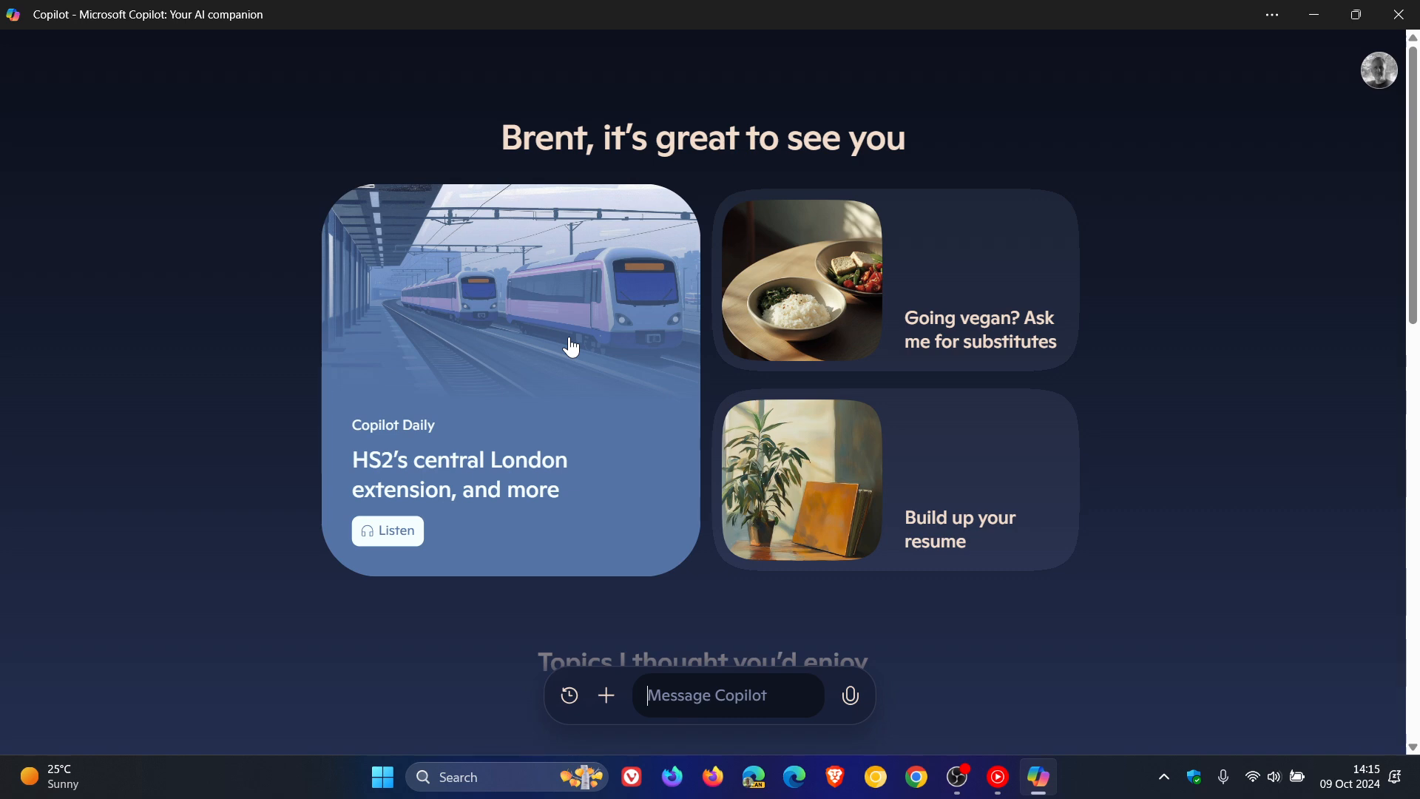
{"action": "mouse_move", "coordinate": [749, 536]}
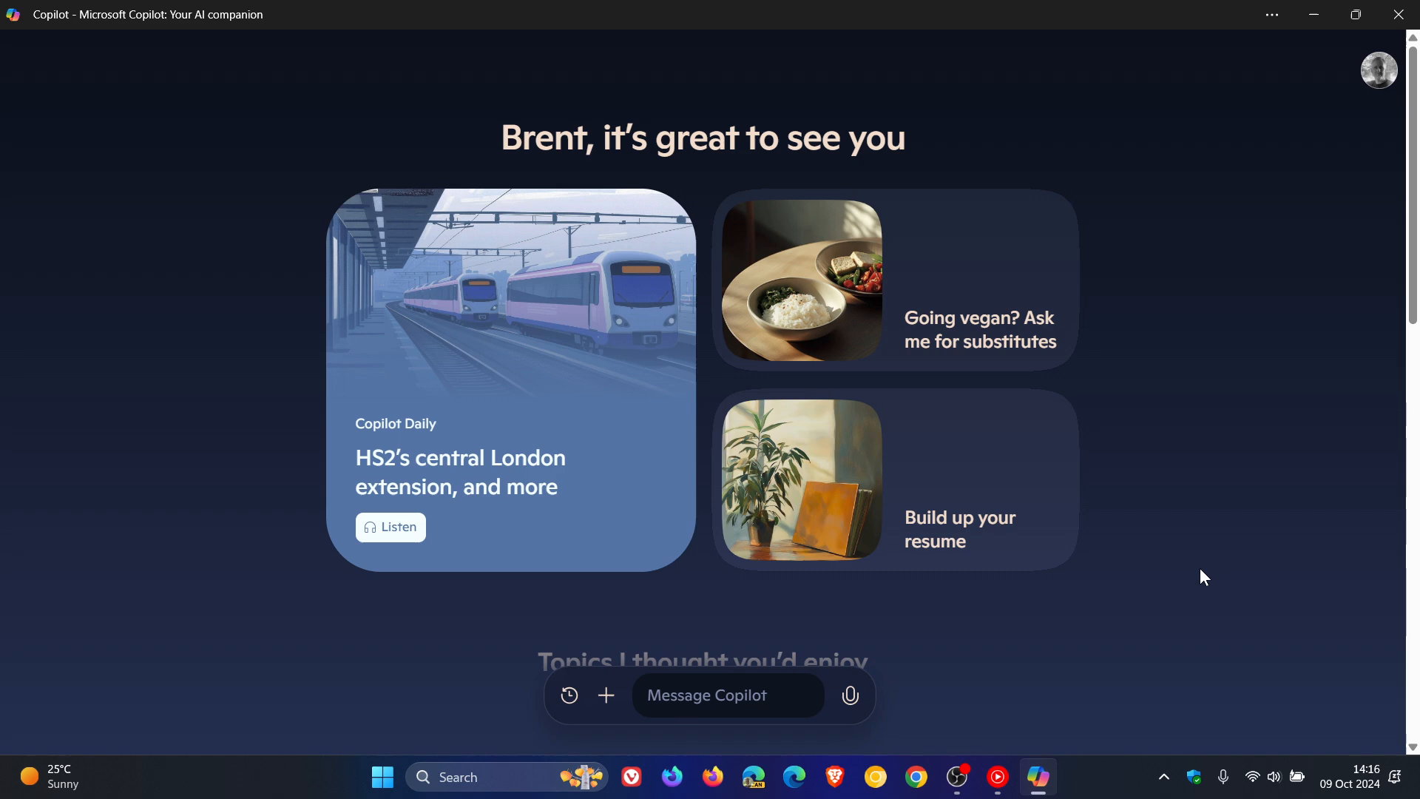
{"action": "left_click", "coordinate": [728, 695]}
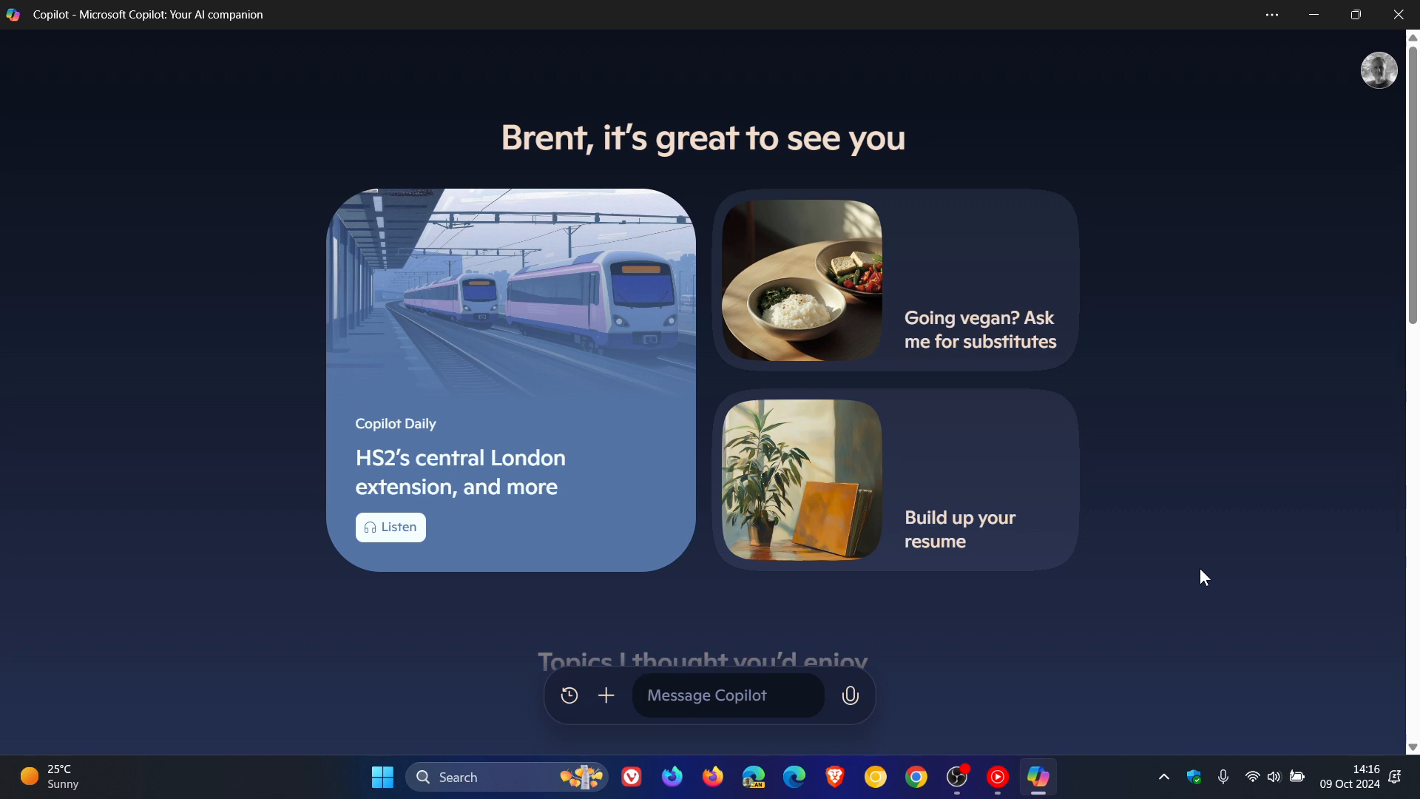
{"action": "mouse_move", "coordinate": [1204, 530]}
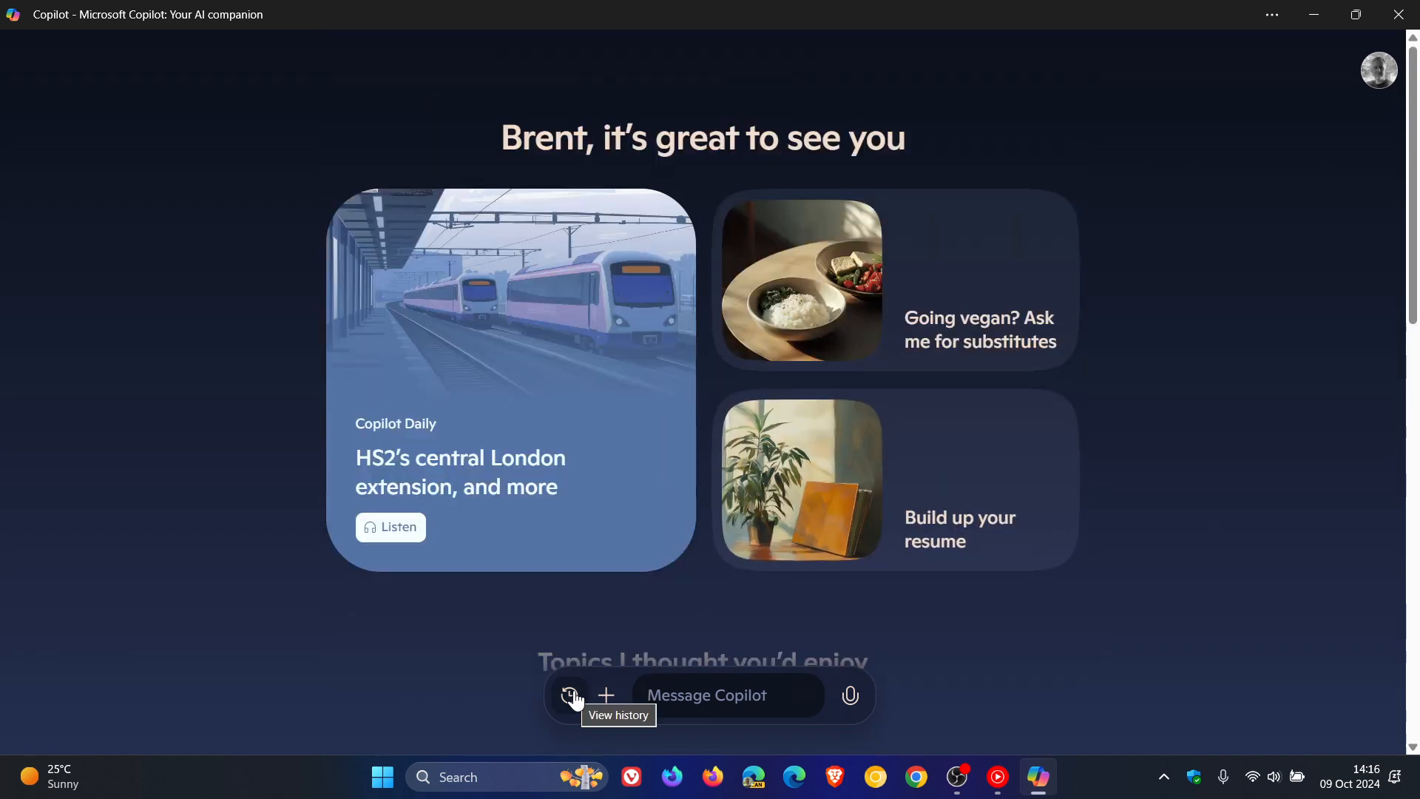
{"action": "left_click", "coordinate": [571, 695]}
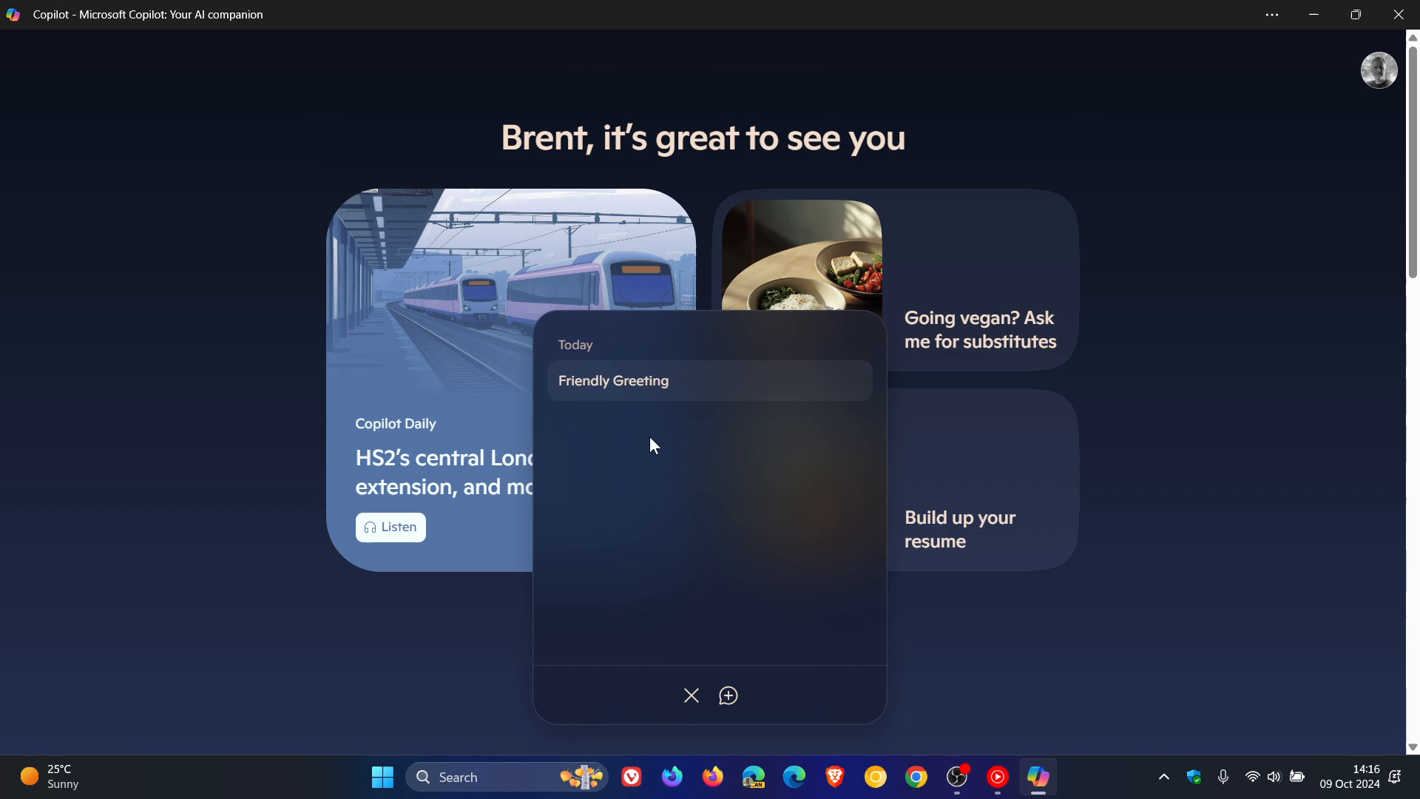
{"action": "left_click", "coordinate": [691, 695]}
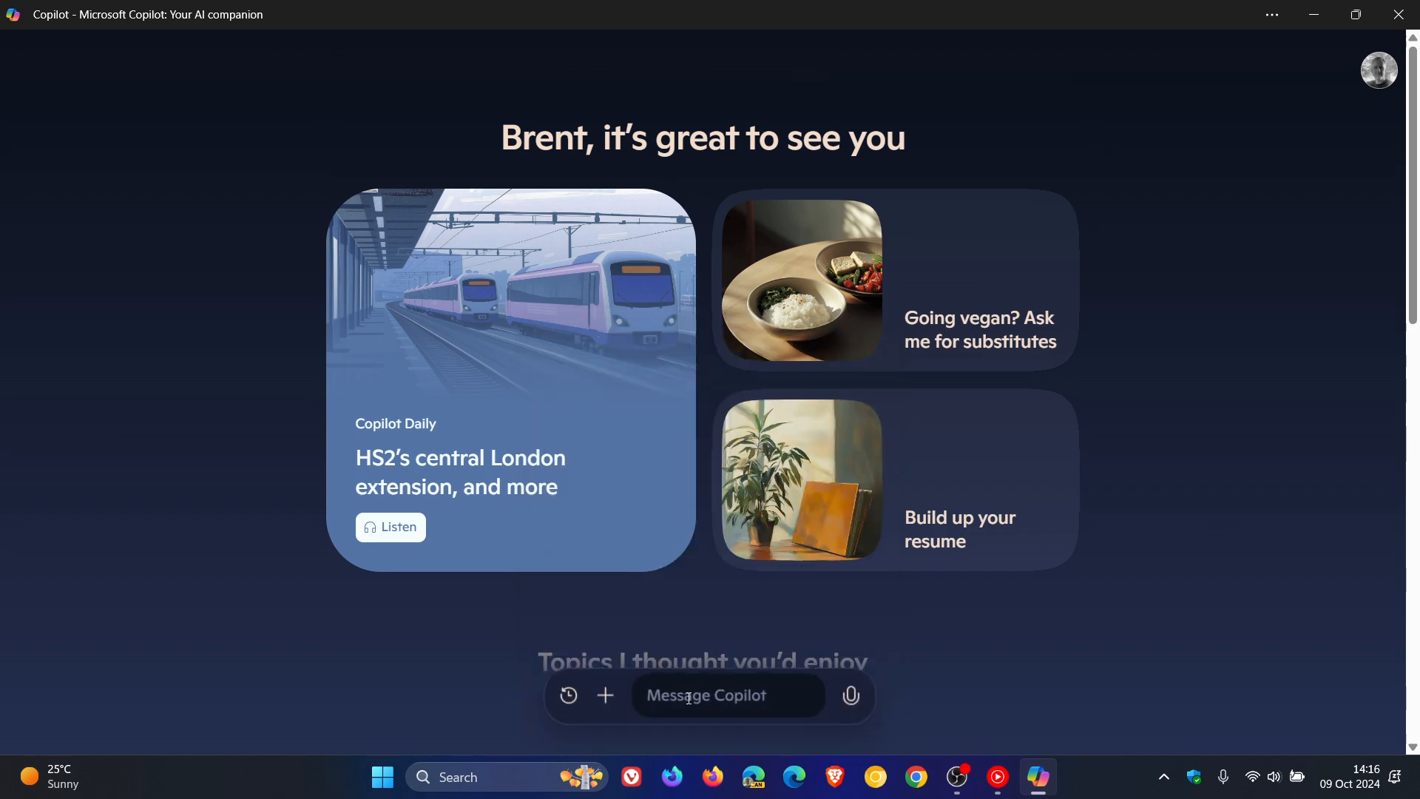
{"action": "type", "text": "hi"}
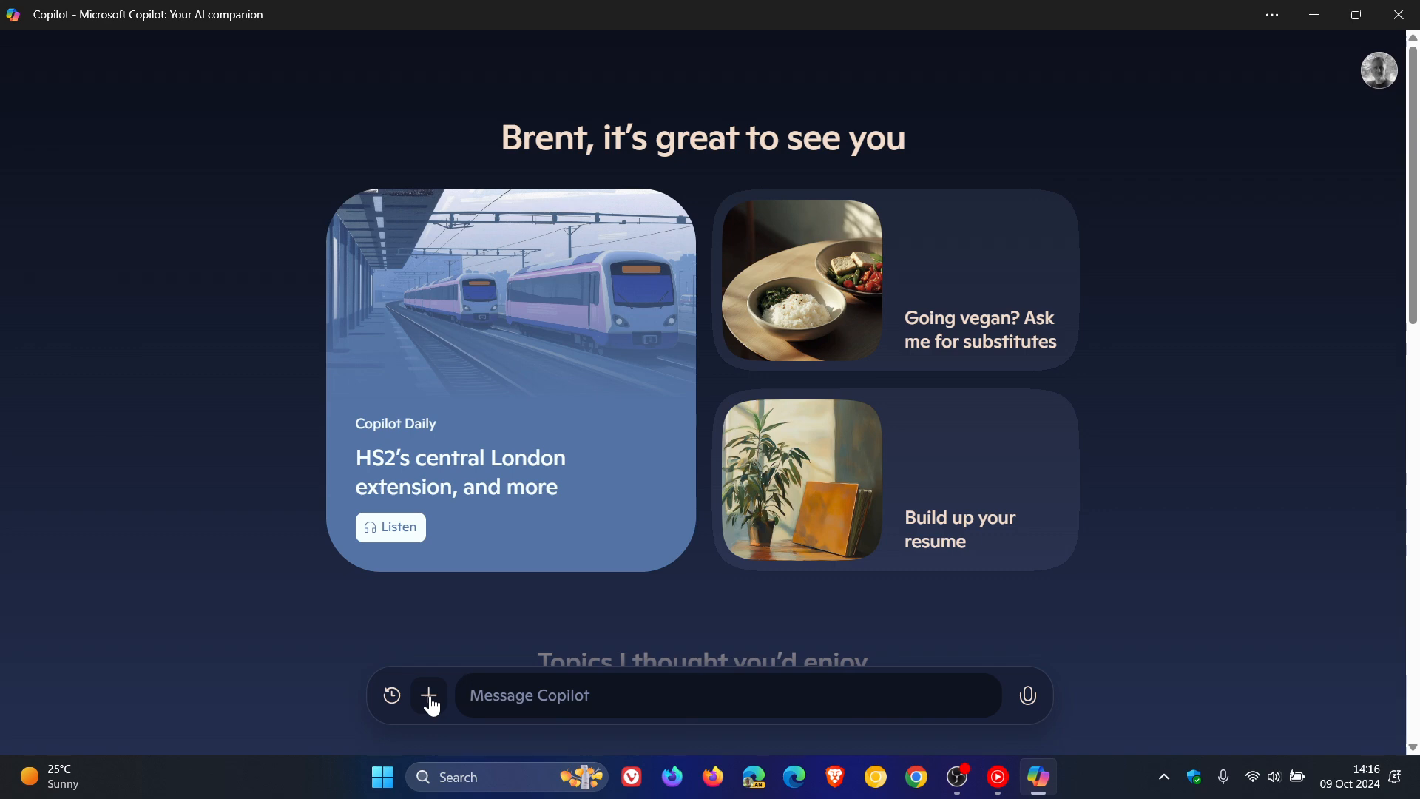
{"action": "left_click", "coordinate": [429, 695]}
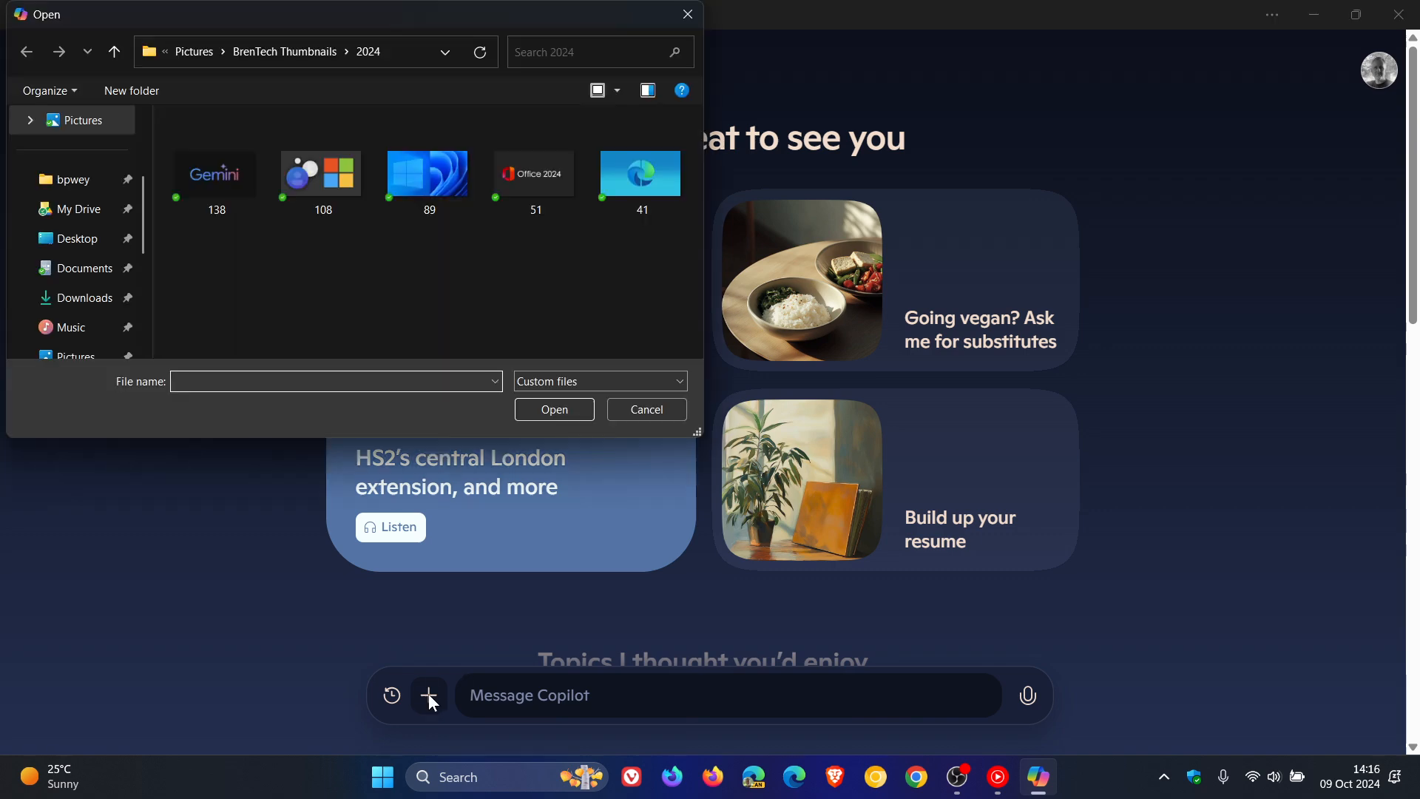
{"action": "left_click", "coordinate": [647, 410]}
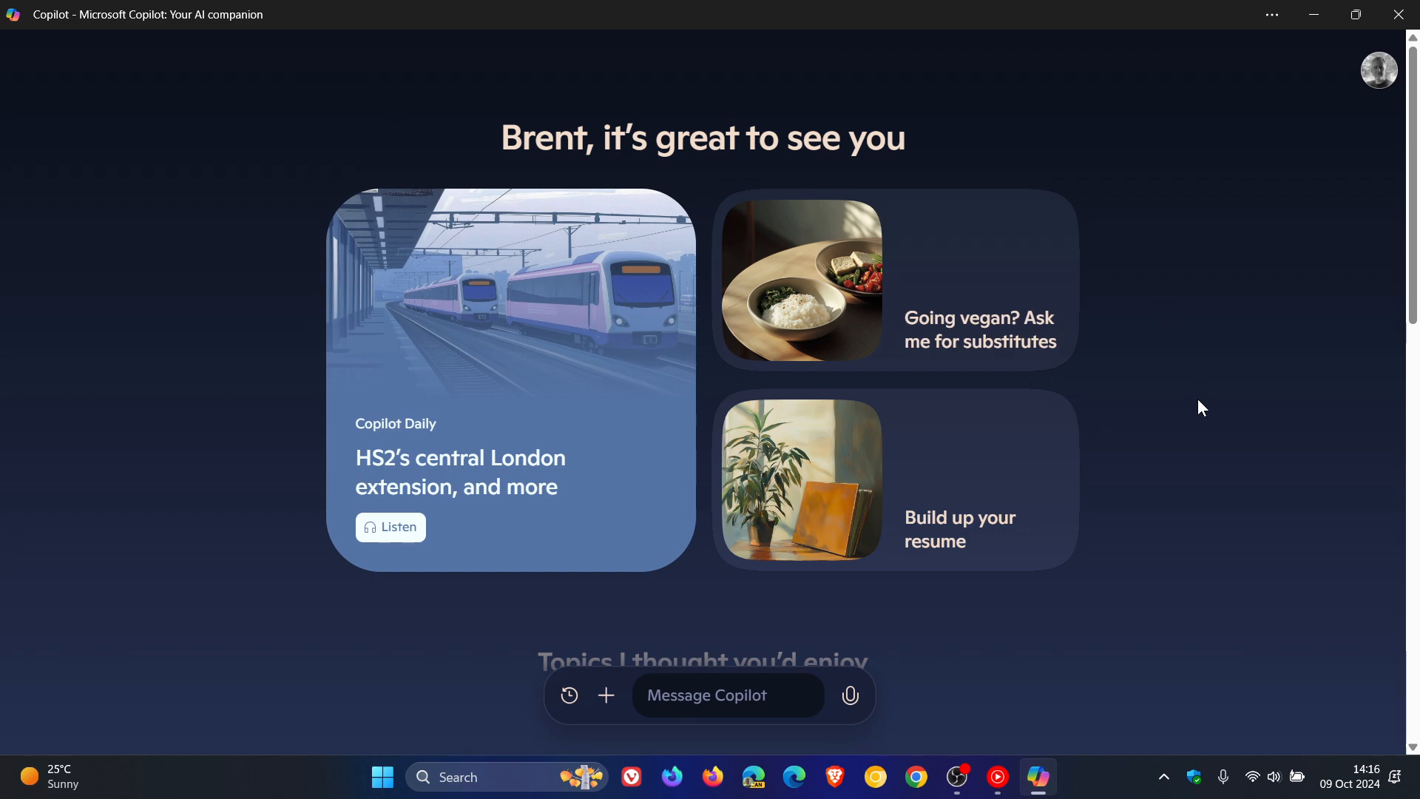
{"action": "mouse_move", "coordinate": [850, 695]}
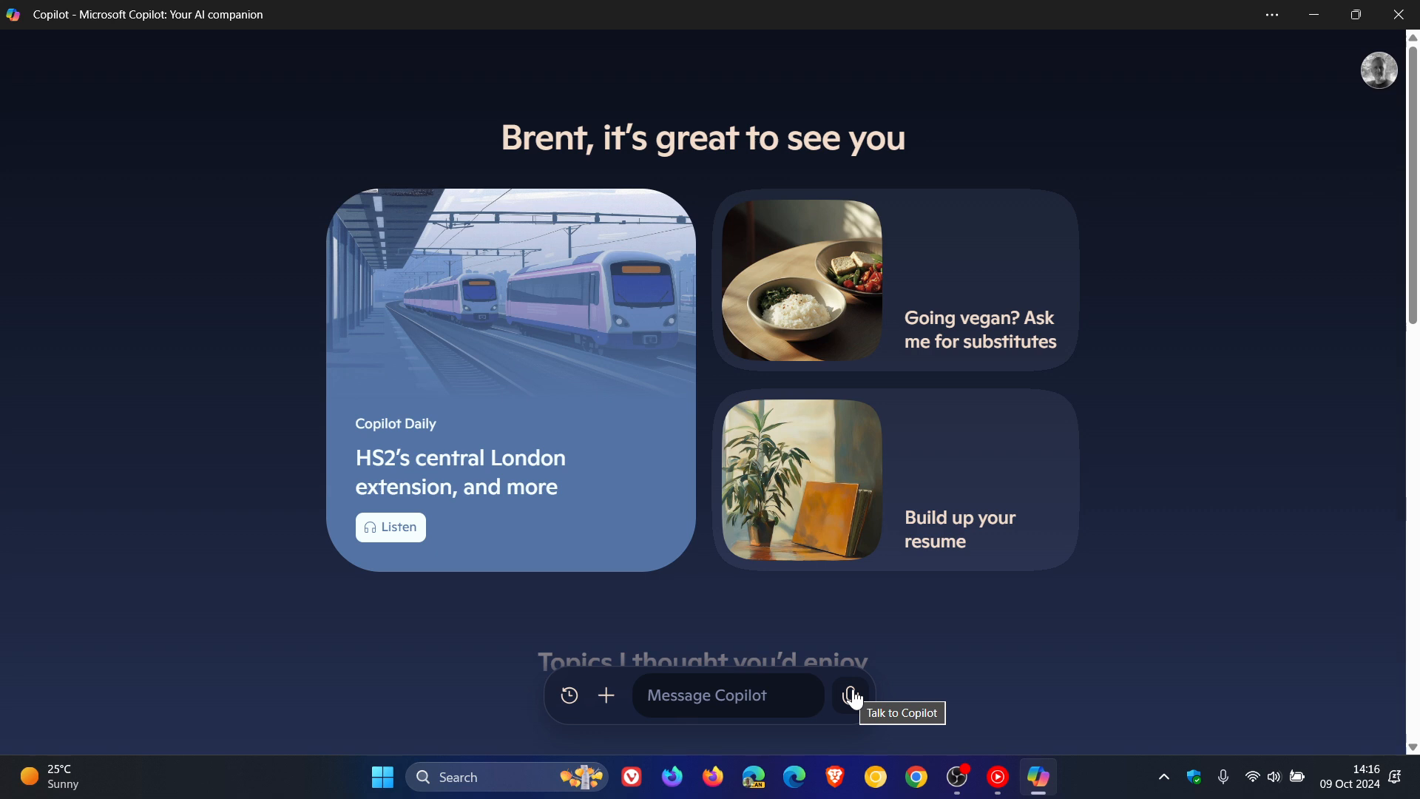
{"action": "mouse_move", "coordinate": [1378, 70]}
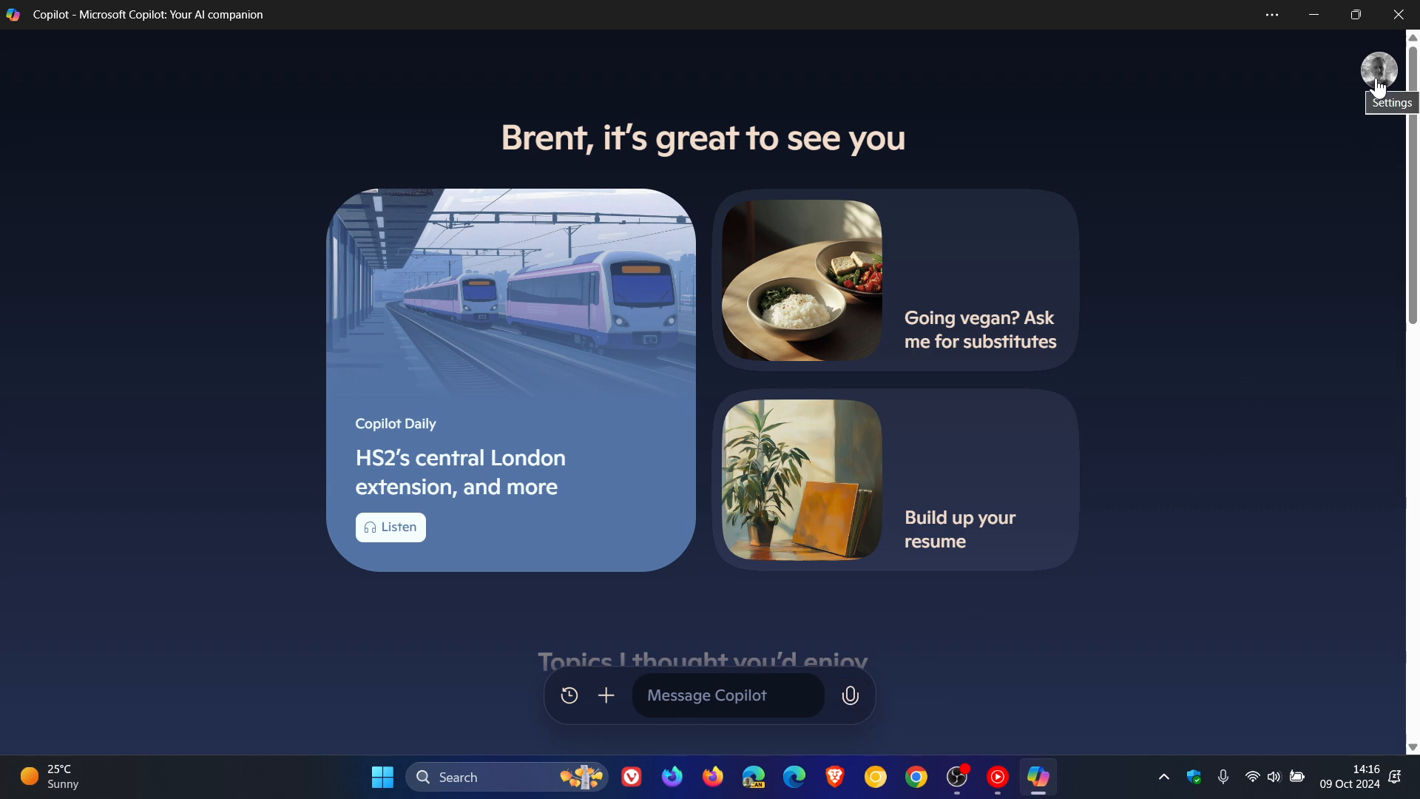
{"action": "left_click", "coordinate": [1379, 70]}
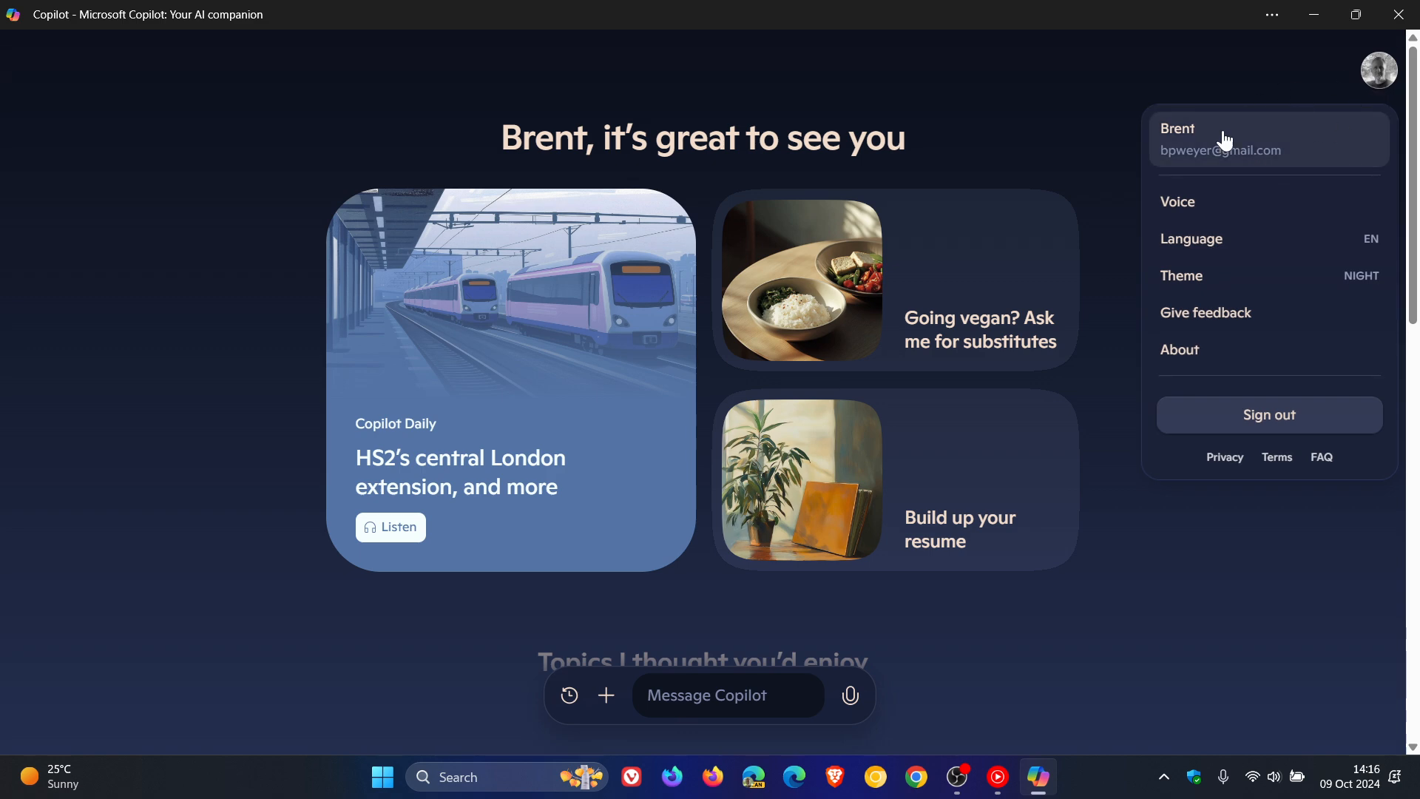
{"action": "left_click", "coordinate": [1177, 201]}
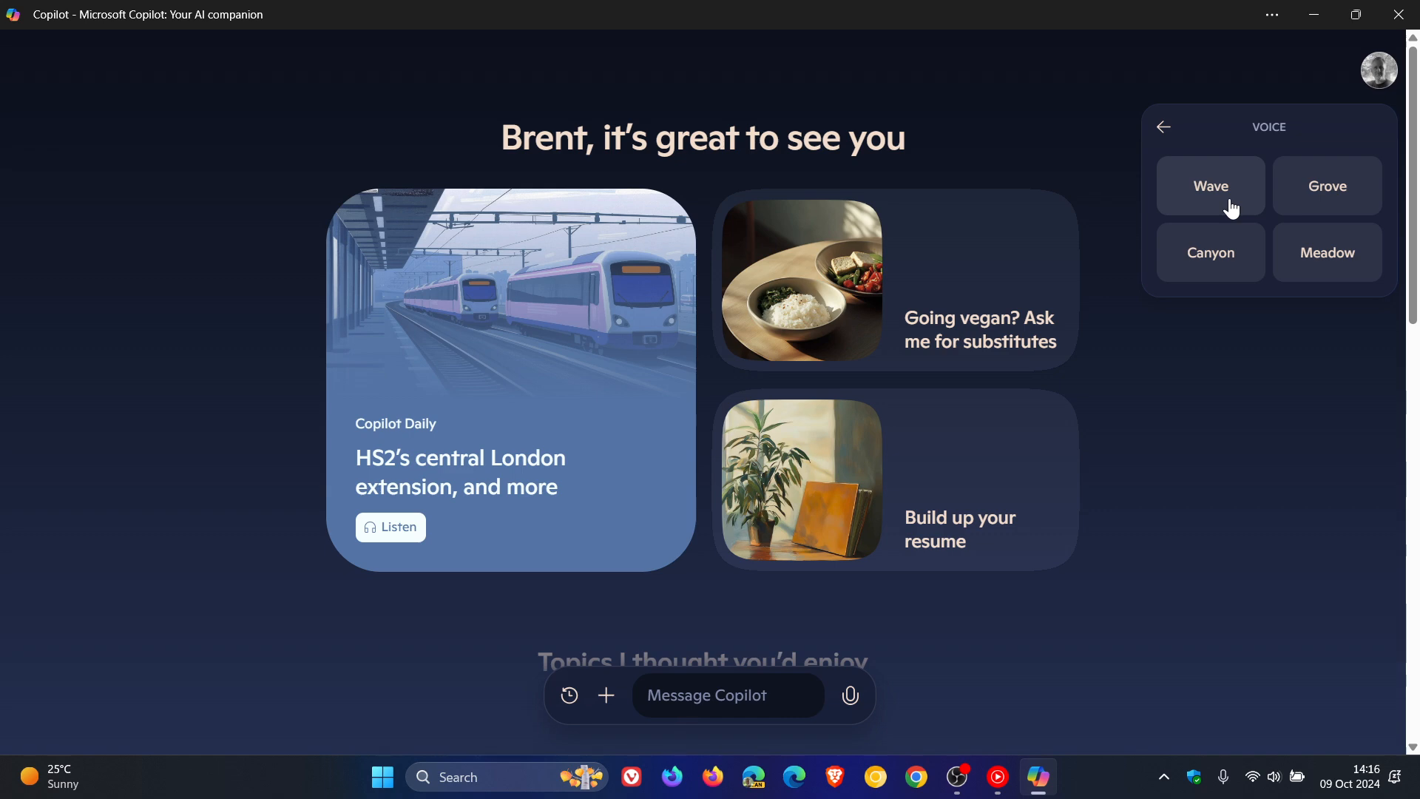
{"action": "mouse_move", "coordinate": [1302, 194]}
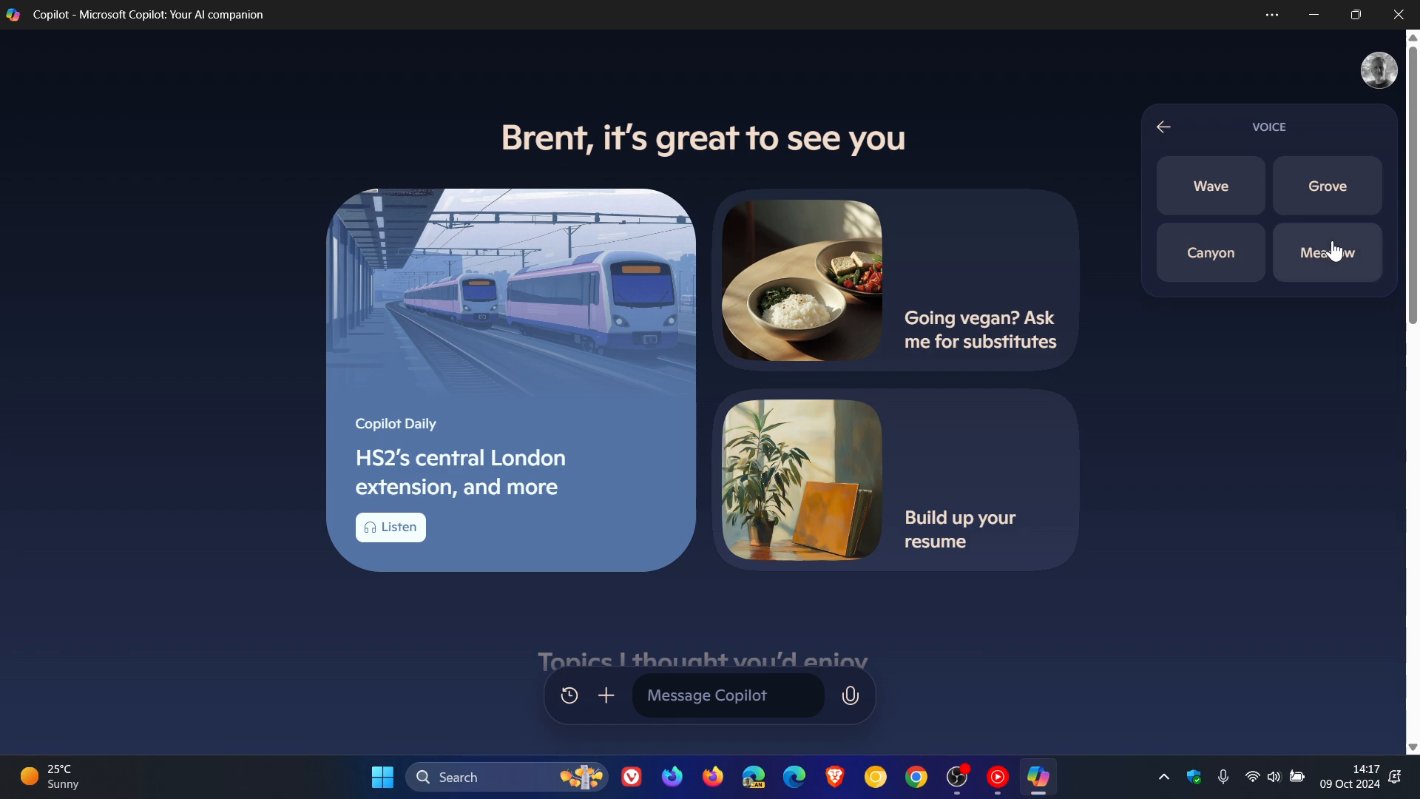
{"action": "mouse_move", "coordinate": [1173, 133]}
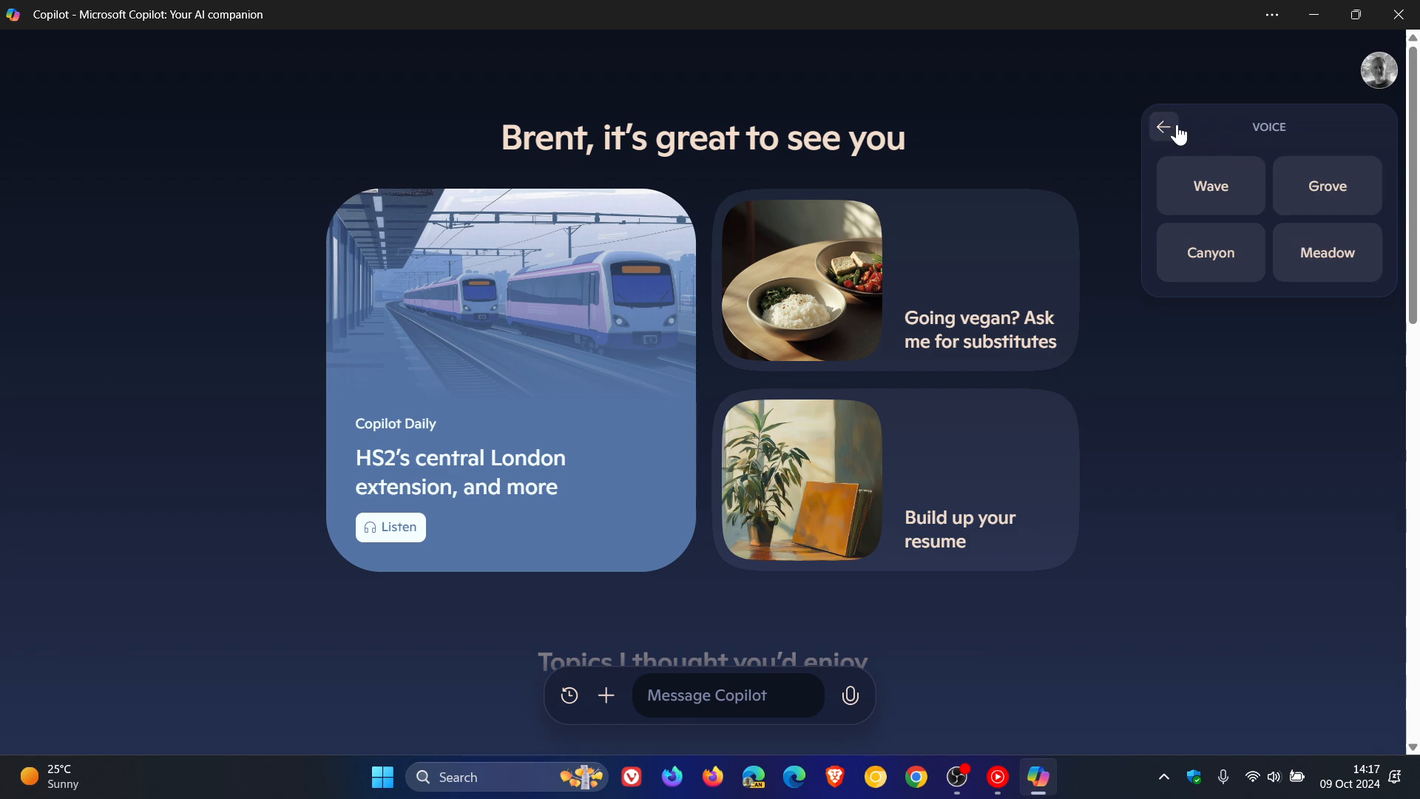
{"action": "left_click", "coordinate": [1164, 126]}
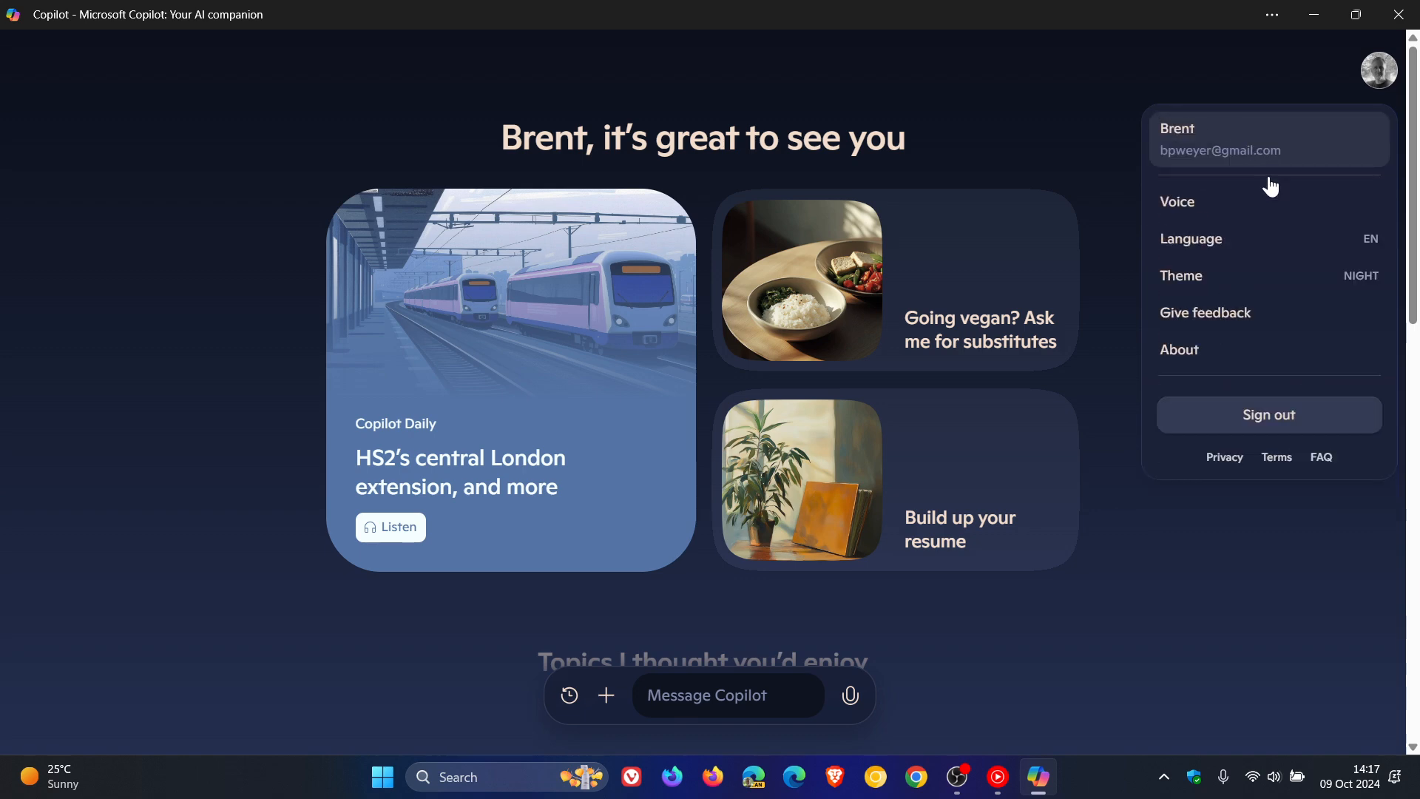
{"action": "left_click", "coordinate": [1182, 276]}
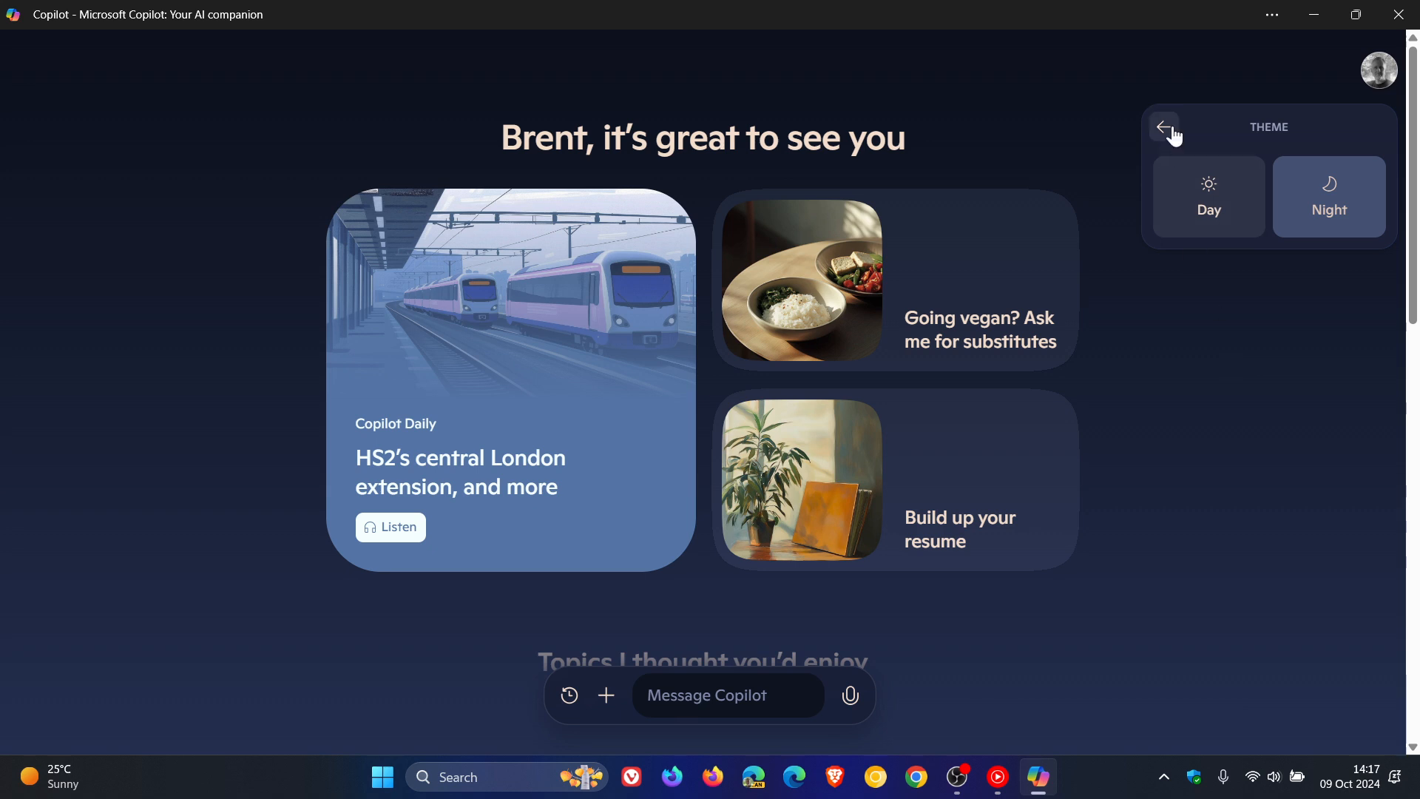
{"action": "left_click", "coordinate": [1165, 127]}
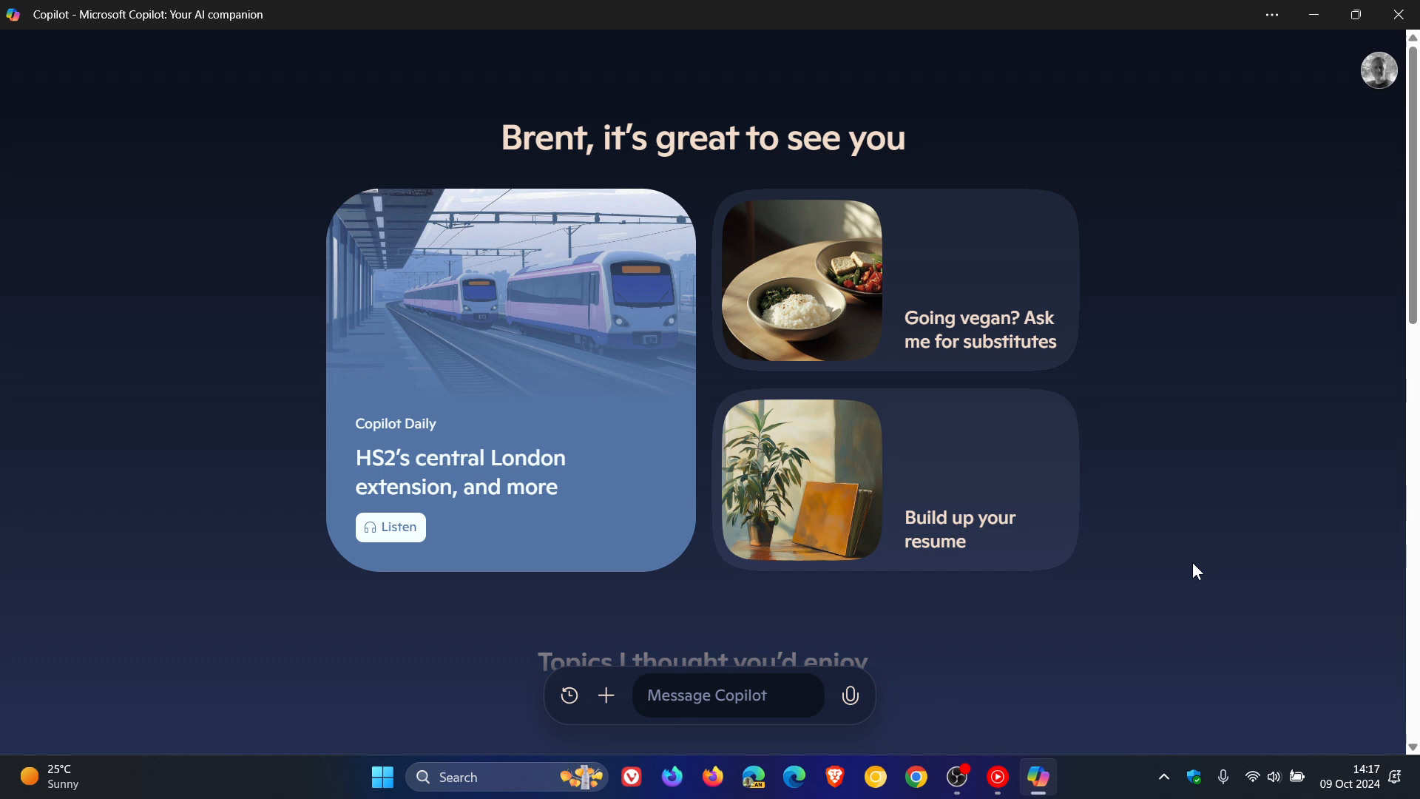
{"action": "mouse_move", "coordinate": [1205, 381]}
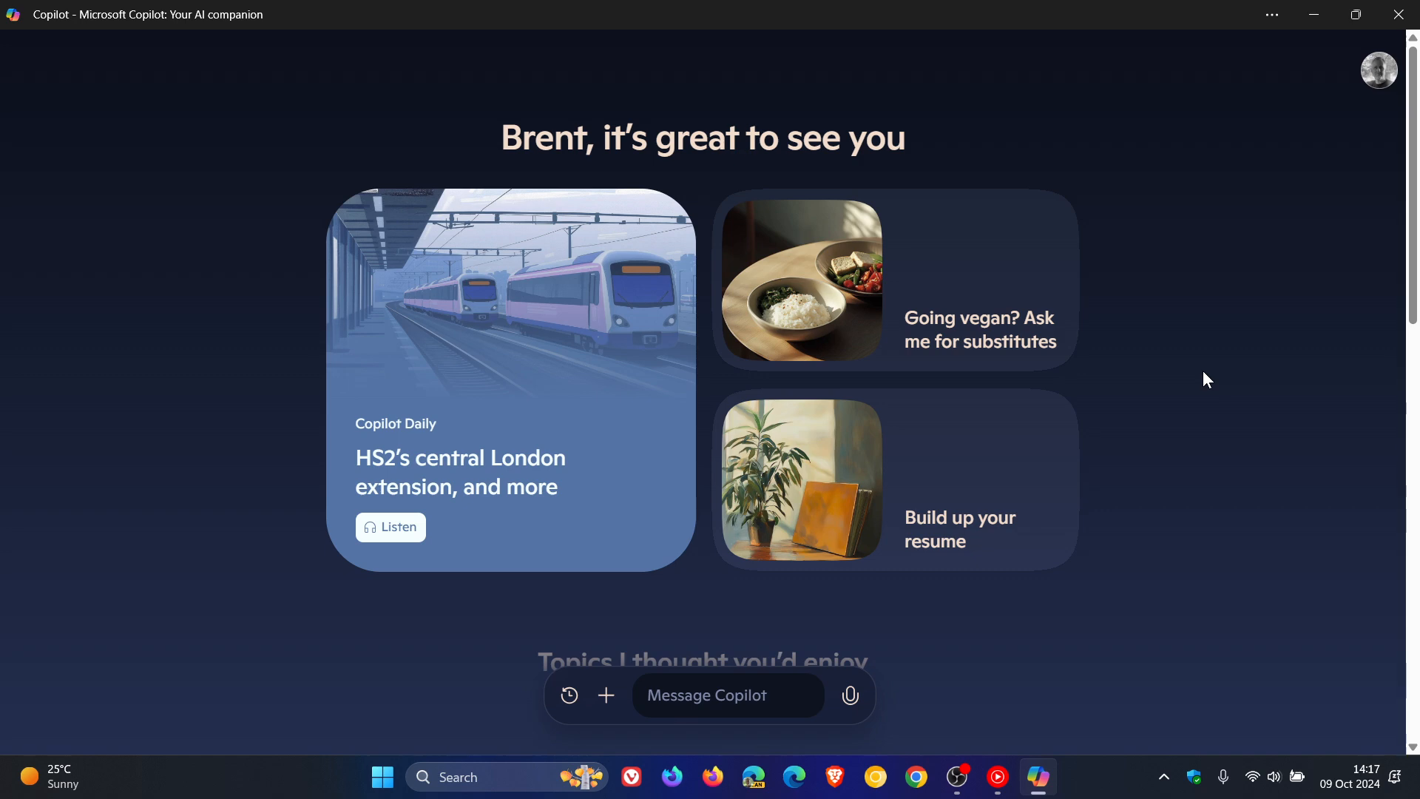
{"action": "scroll", "scroll_direction": "down", "scroll_amount": 3}
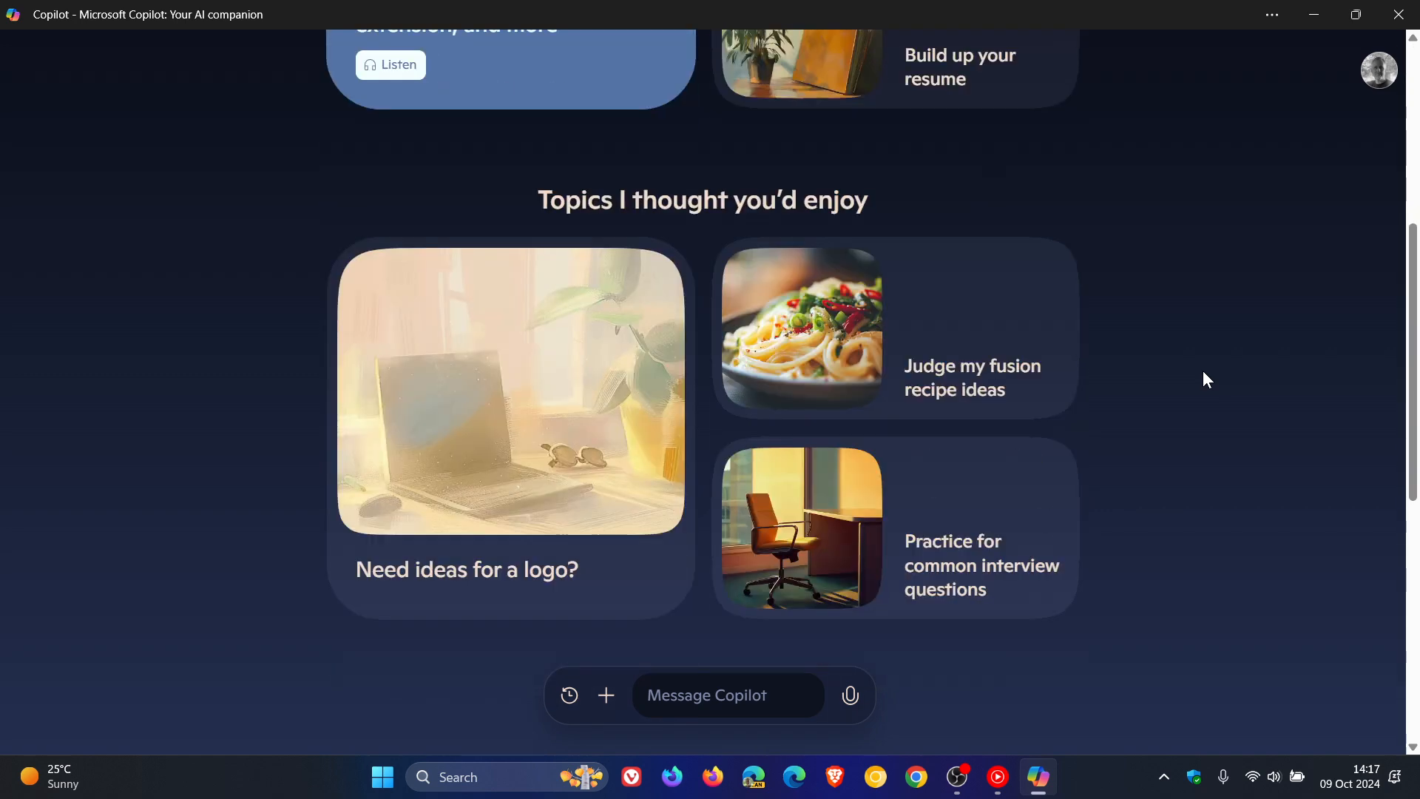
{"action": "scroll", "scroll_direction": "down", "scroll_amount": 3}
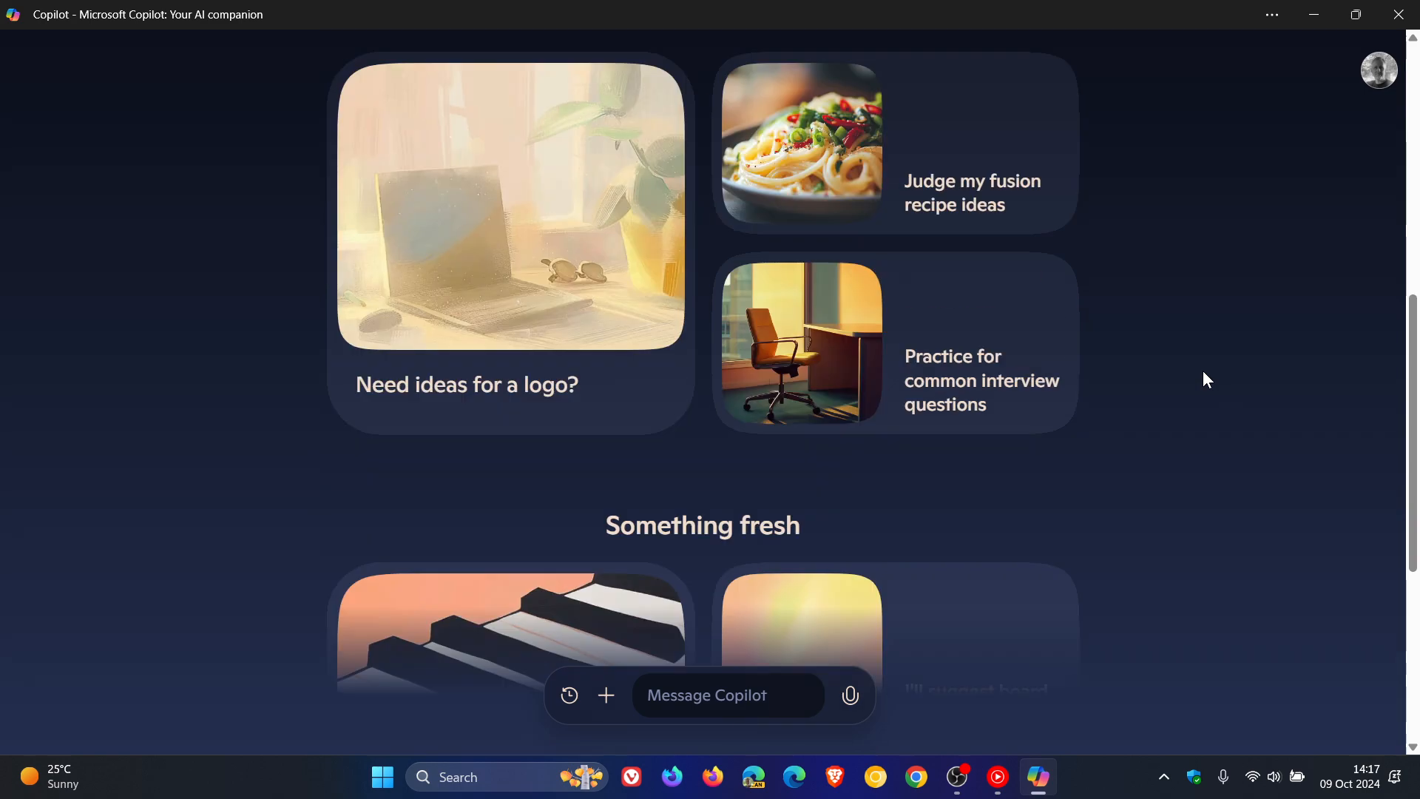
{"action": "scroll", "scroll_direction": "down", "scroll_amount": 3}
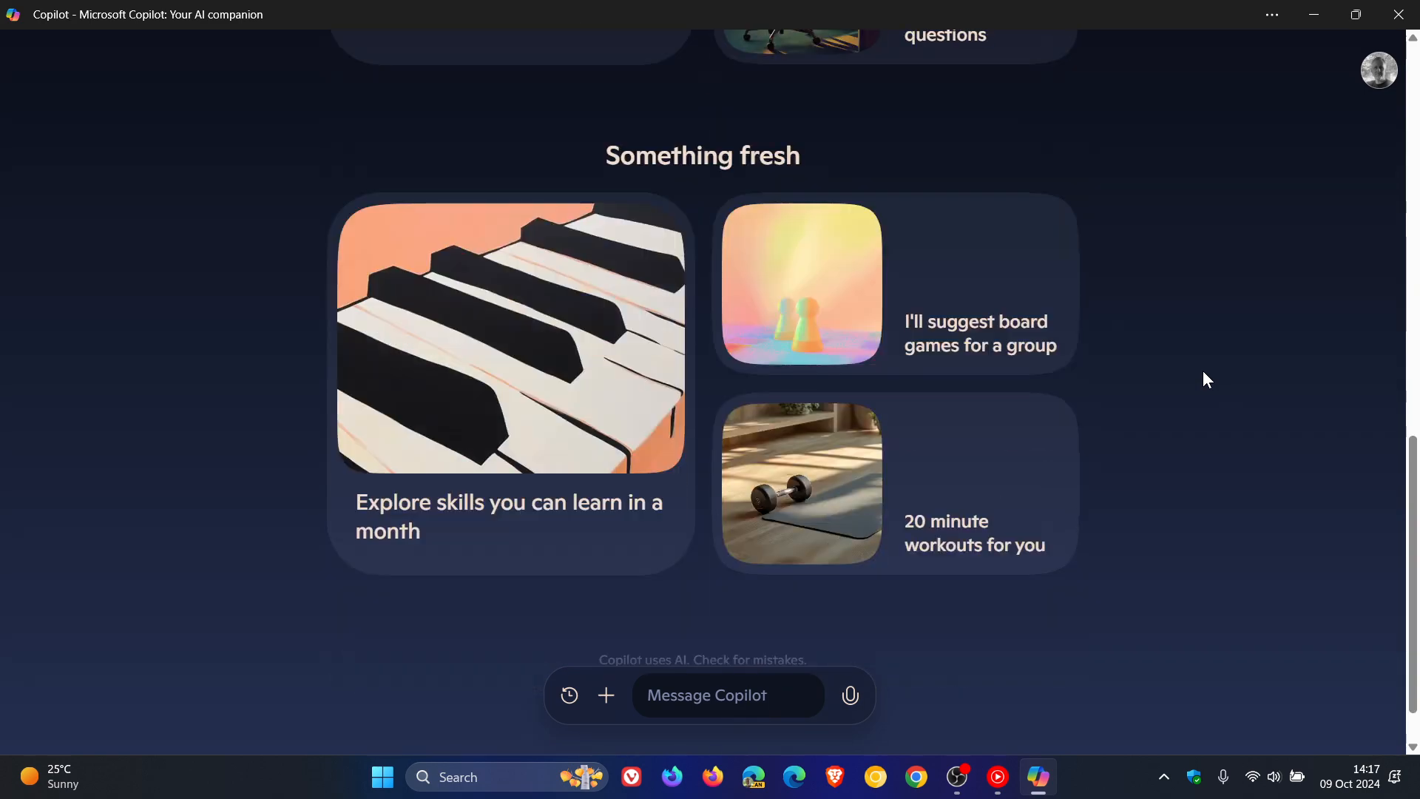
{"action": "scroll", "scroll_direction": "up", "scroll_amount": 3}
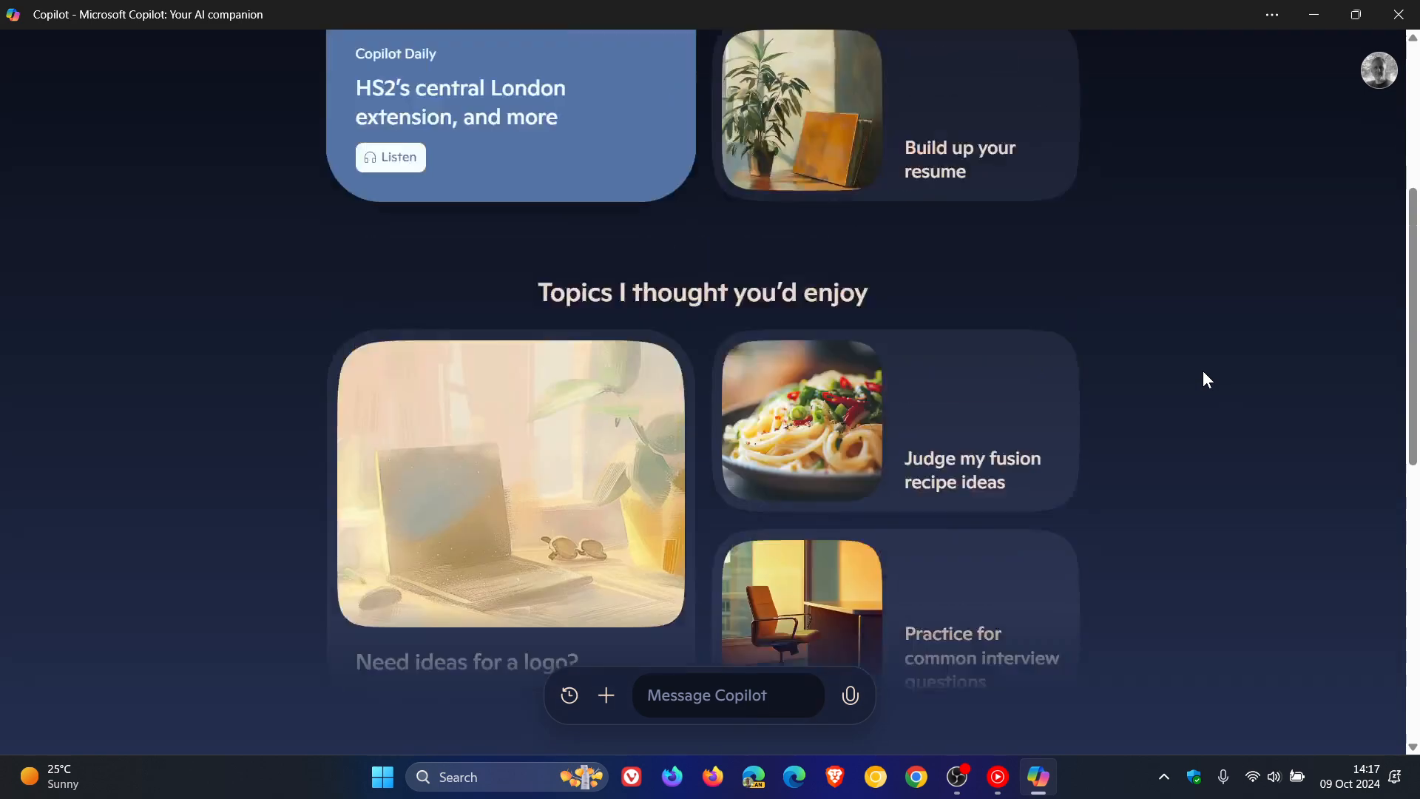
{"action": "scroll", "scroll_direction": "up", "scroll_amount": 3}
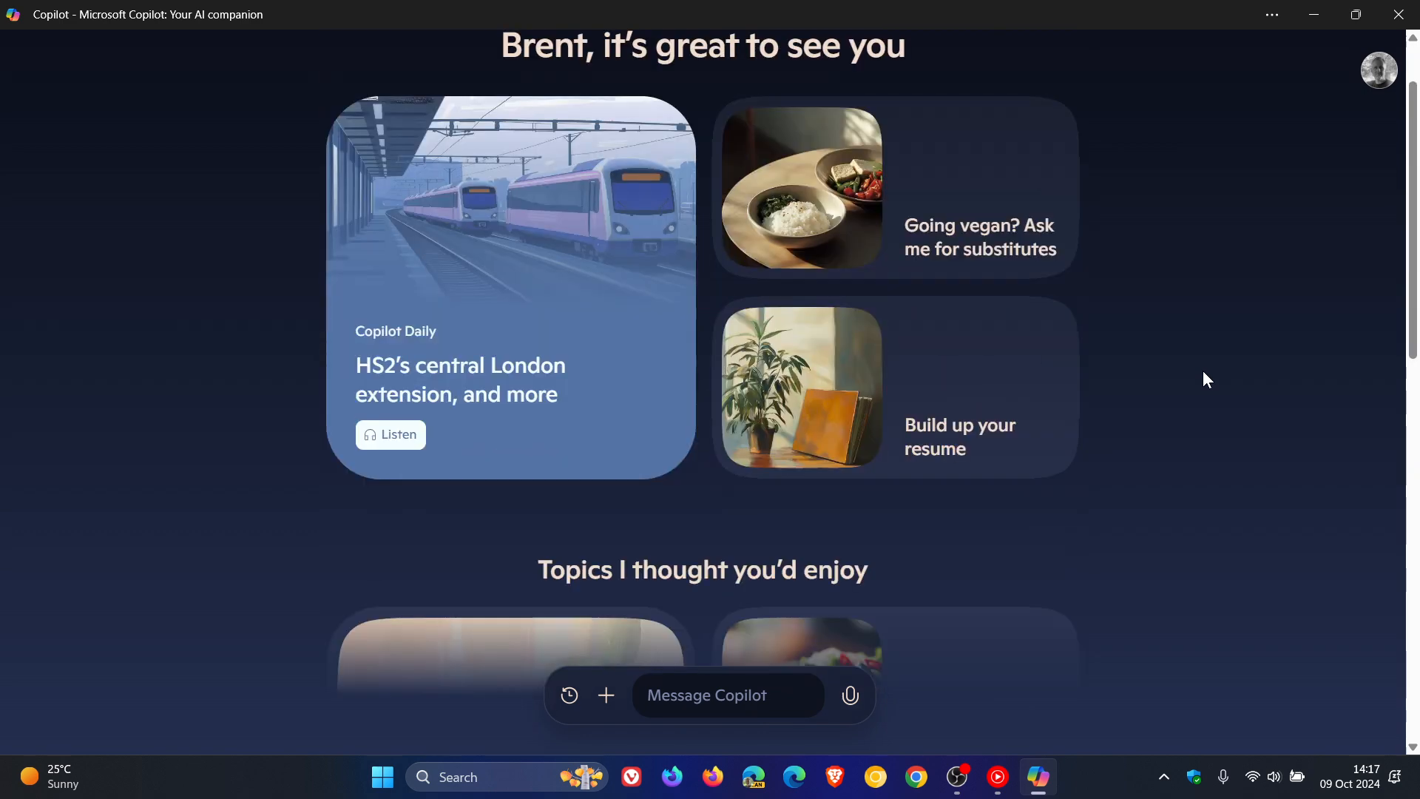
{"action": "scroll", "scroll_direction": "up", "scroll_amount": 3}
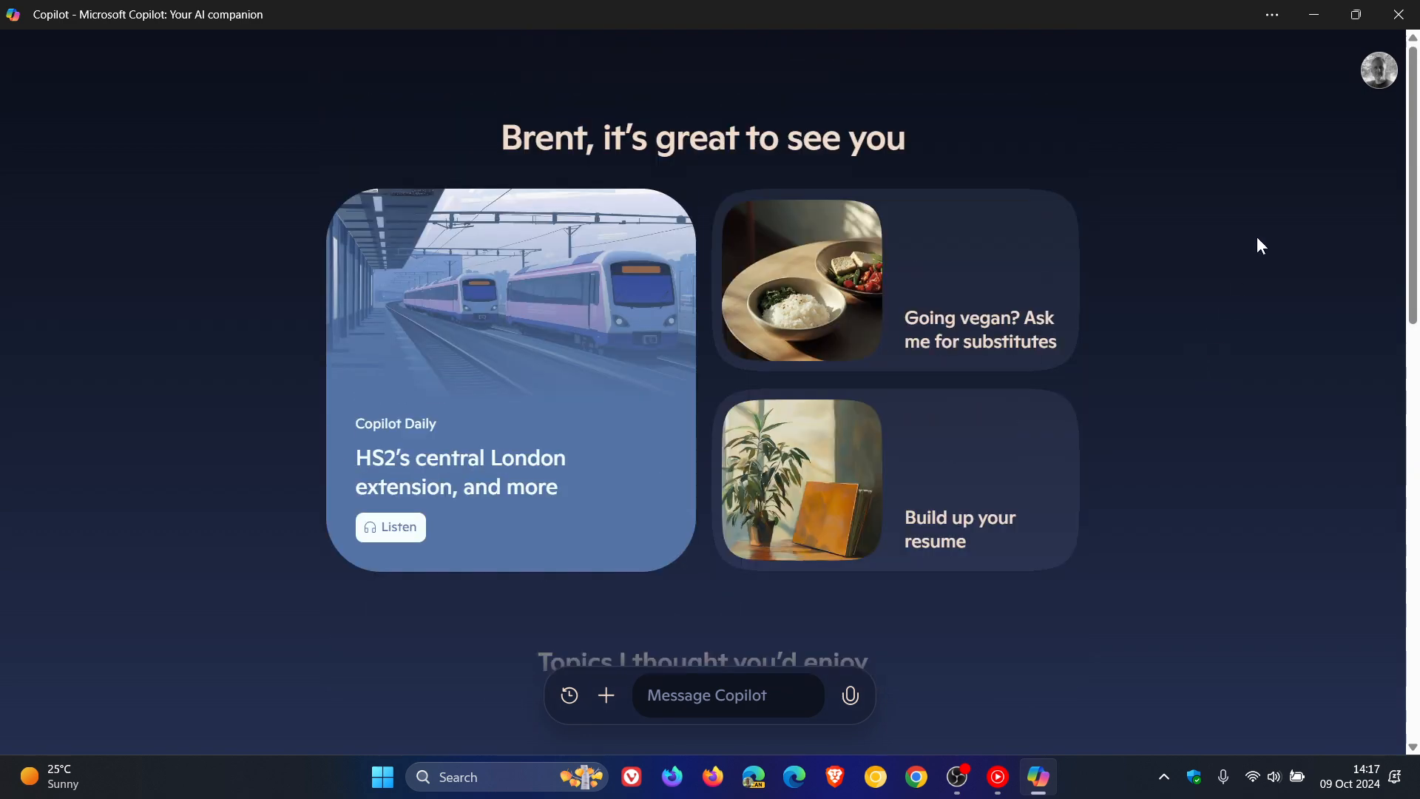
Step: Restore Copilot to a smaller window, then close it to the desktop
{"action": "left_click", "coordinate": [1355, 14]}
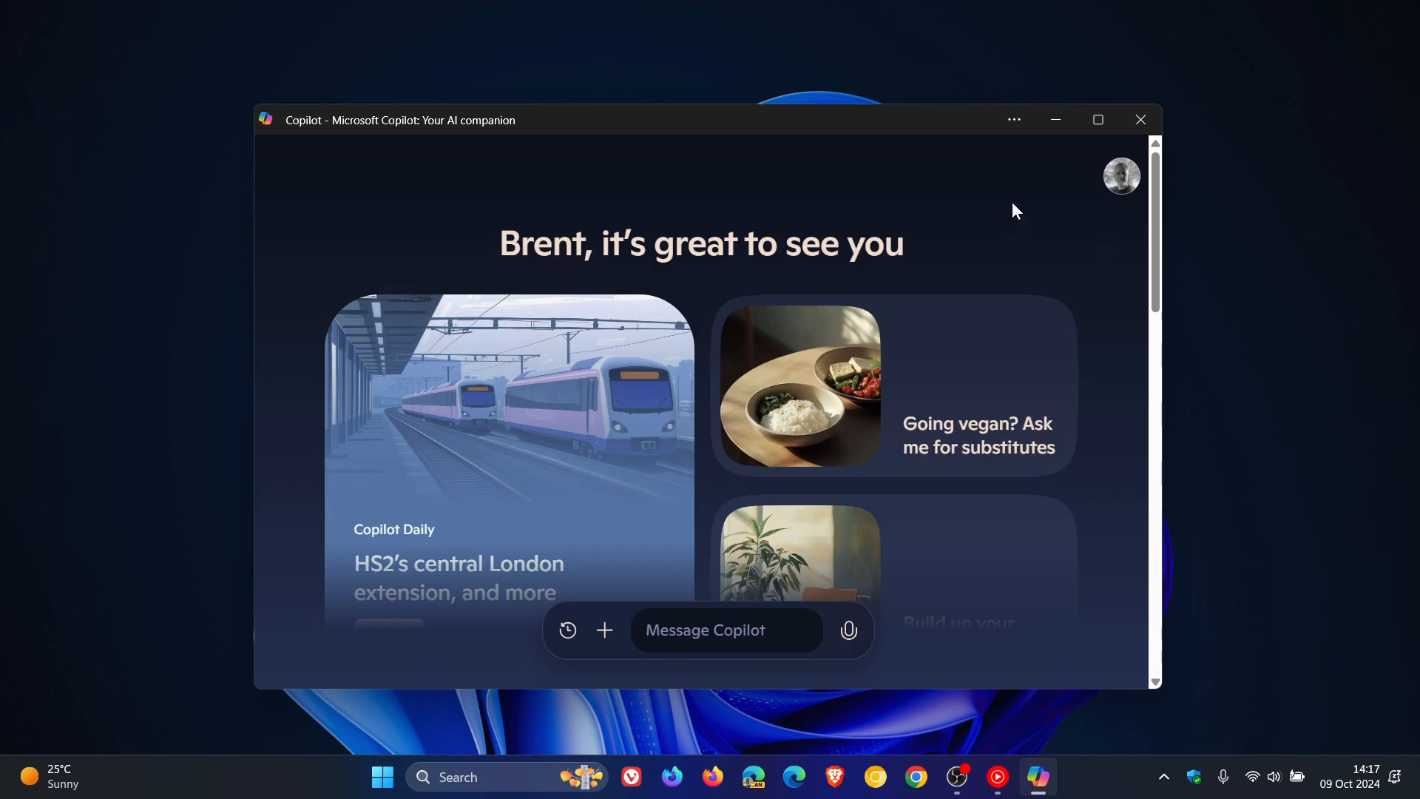
{"action": "mouse_move", "coordinate": [1146, 133]}
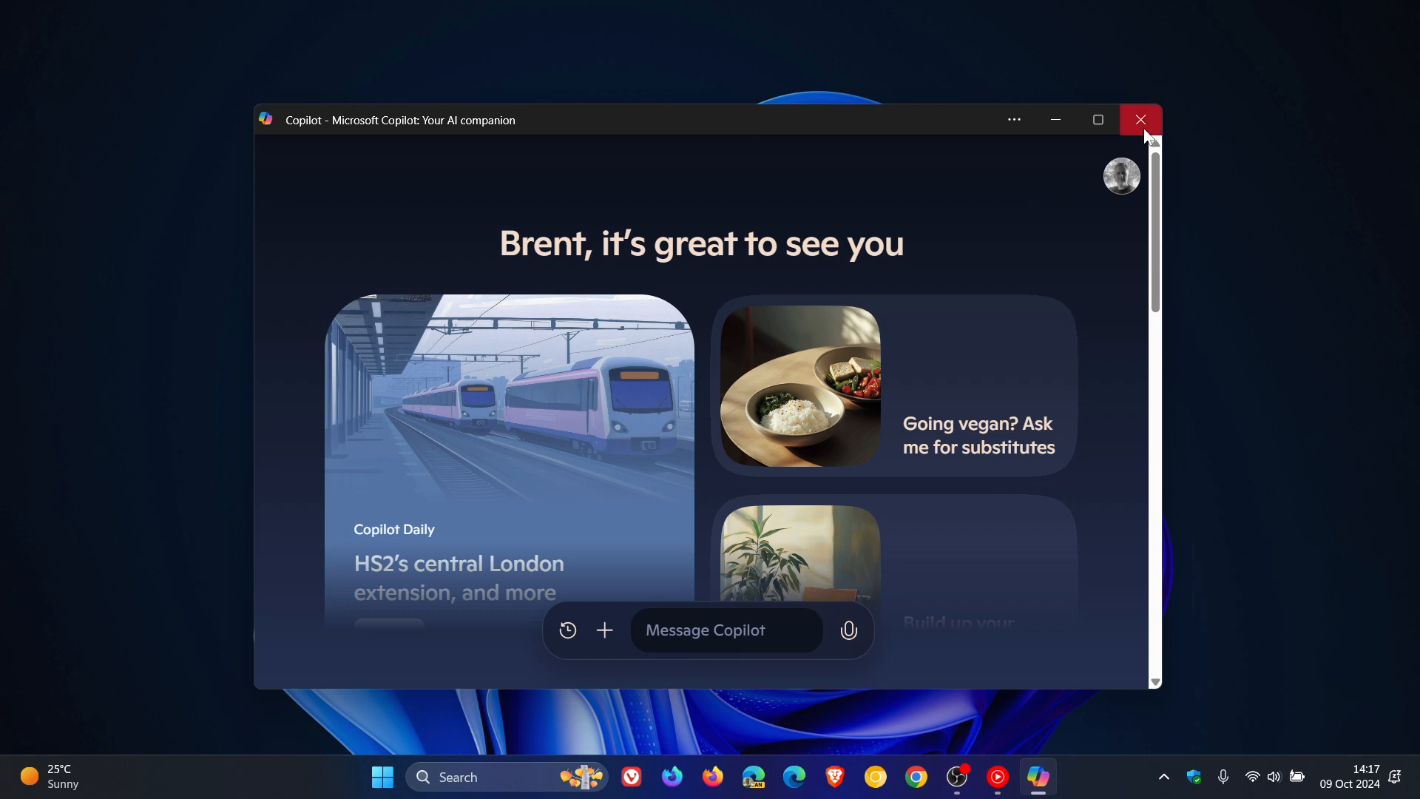
{"action": "left_click", "coordinate": [1141, 119]}
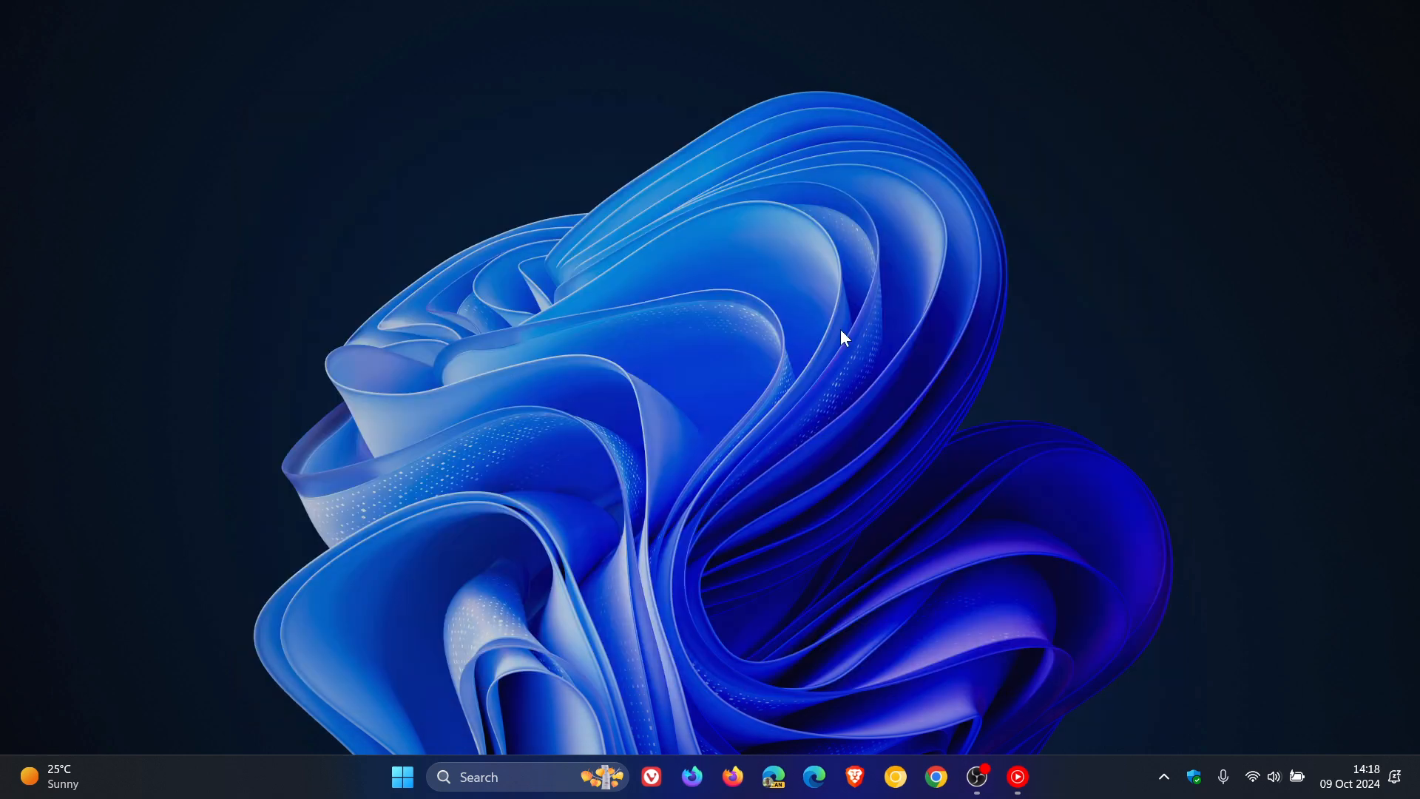